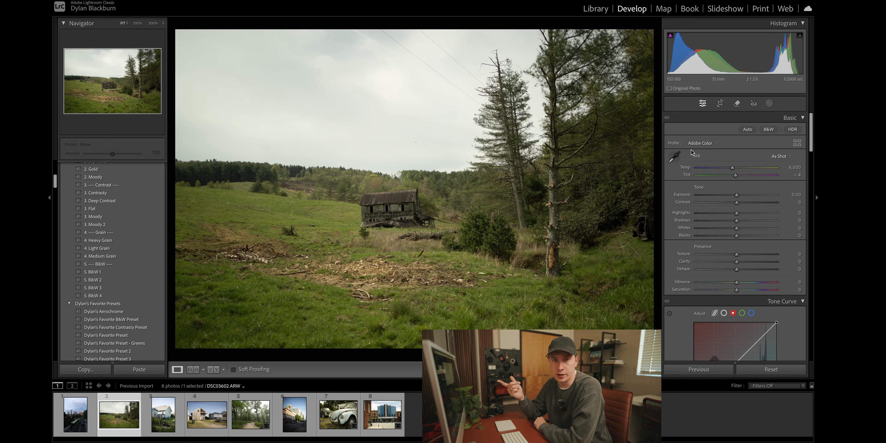
mouse_move(717, 215)
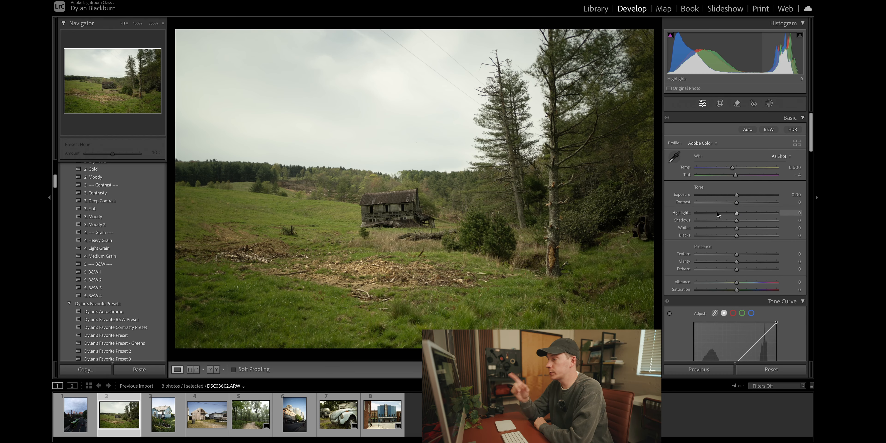
Step: Add several control points along the point tone curve
scroll("down", 3)
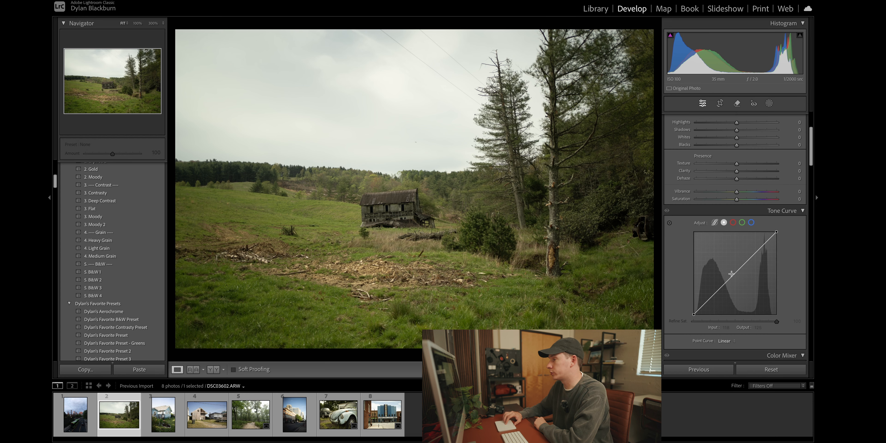
left_click_drag(730, 274, 755, 252)
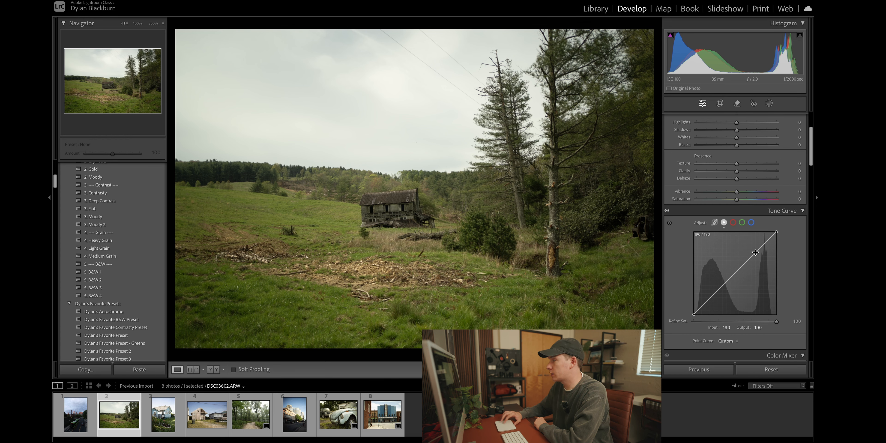
left_click_drag(756, 252, 735, 275)
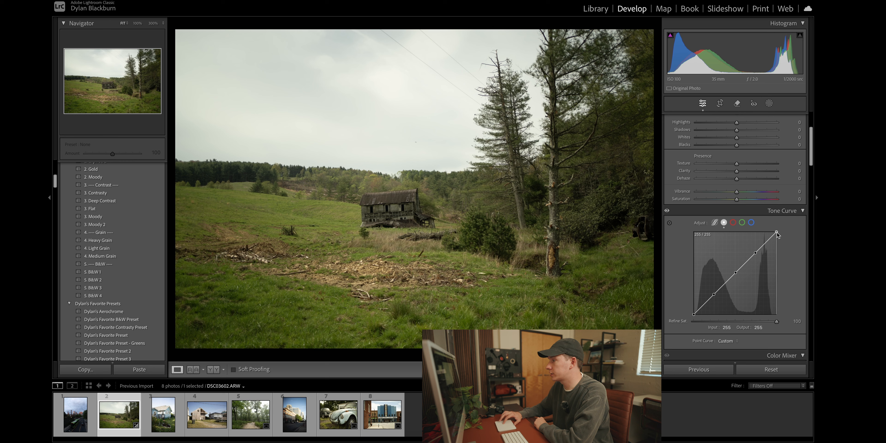
Step: Lower the curve's white point to 236 and lift the black point to 8 for a matte look
left_click_drag(778, 233, 778, 236)
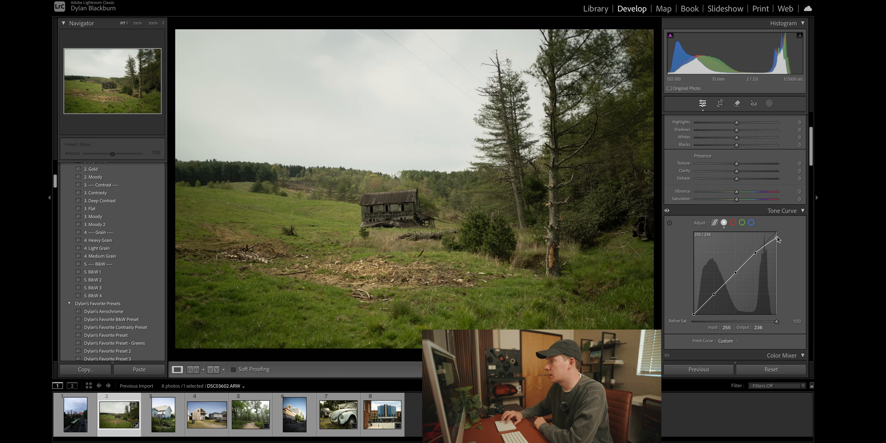
left_click_drag(779, 239, 778, 240)
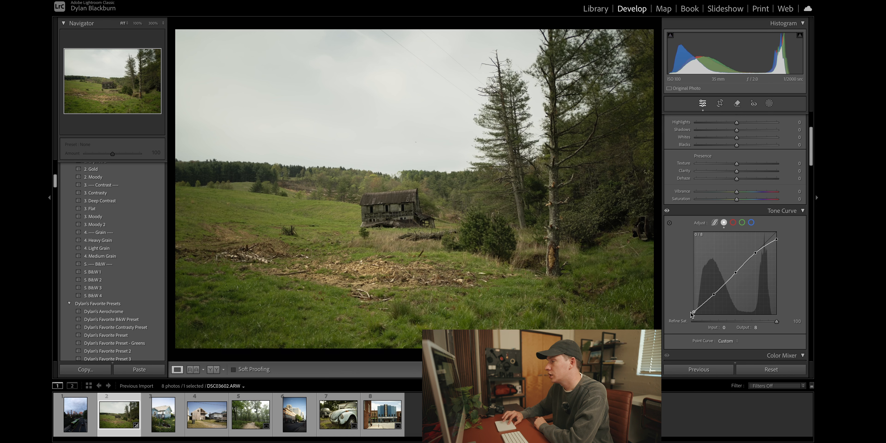
left_click_drag(692, 315, 689, 309)
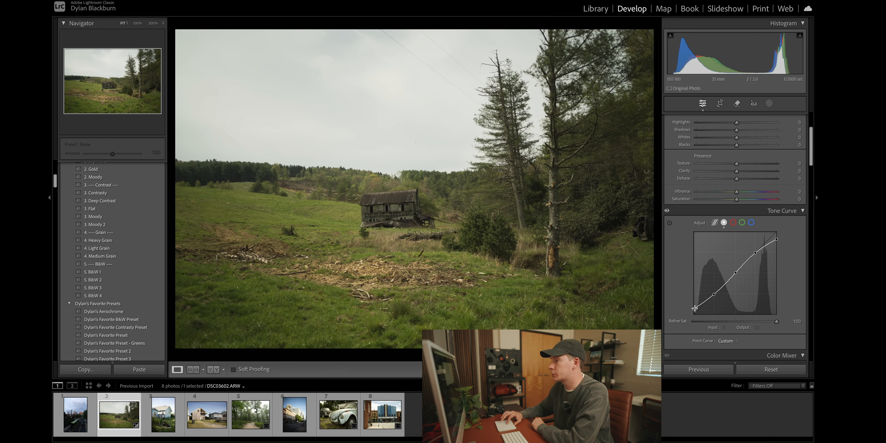
mouse_move(738, 220)
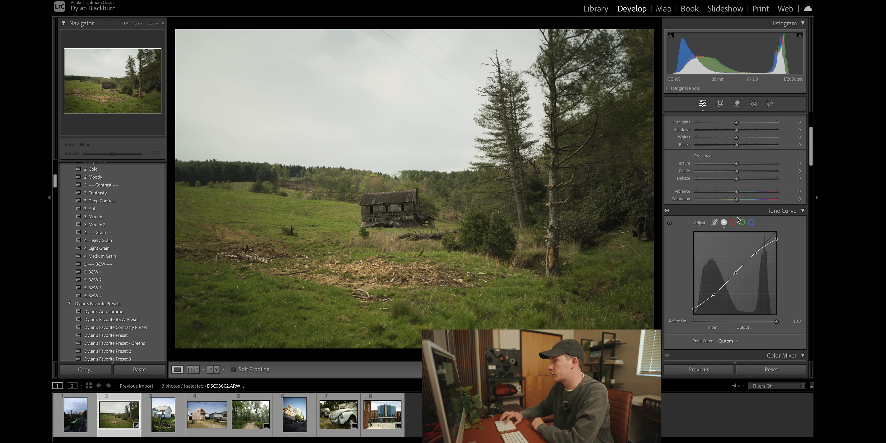
Step: Raise the red channel highlights to about 195 and pull down a shadow point on the blue channel
left_click(752, 222)
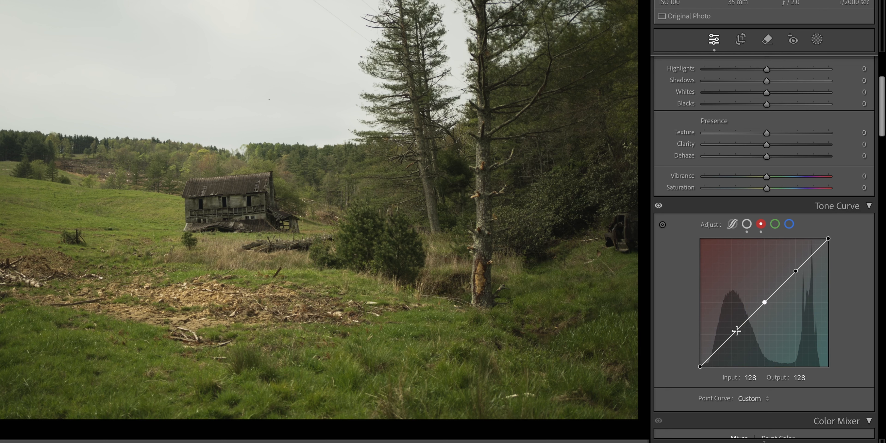
mouse_move(732, 341)
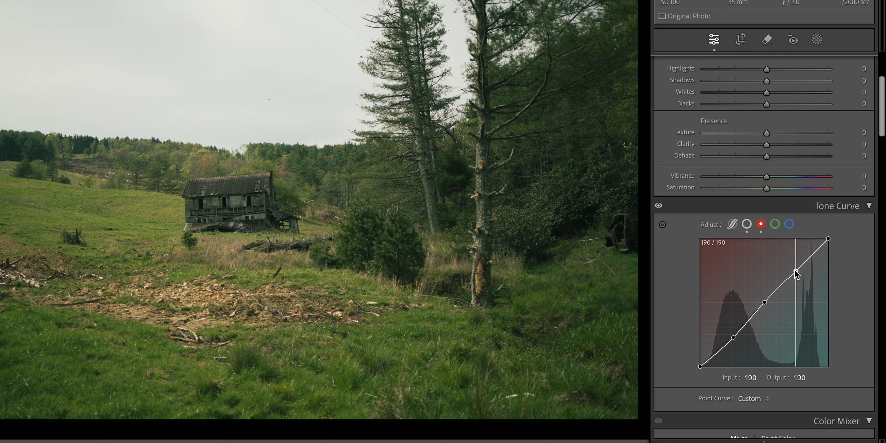
left_click_drag(794, 271, 791, 267)
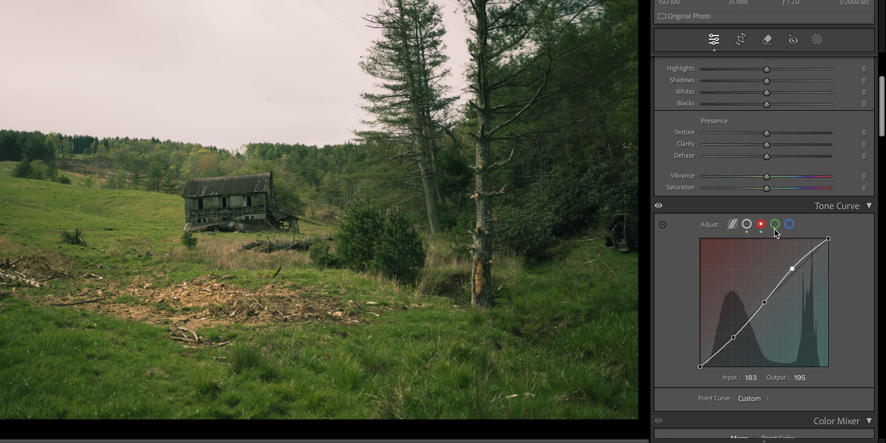
left_click(775, 224)
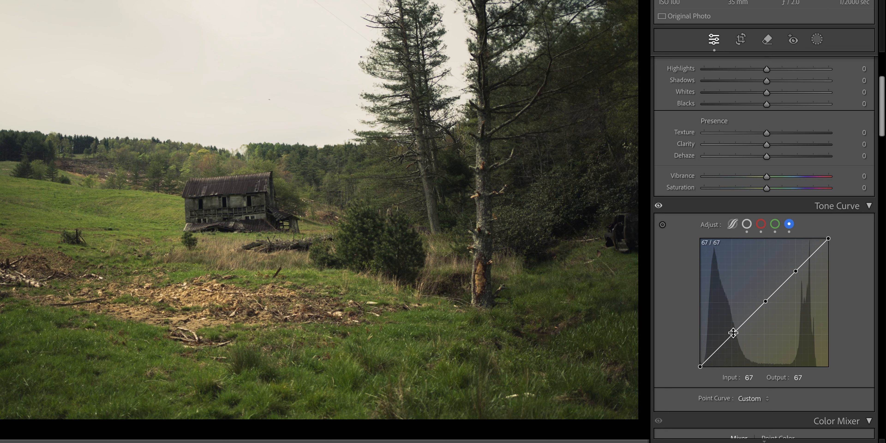
left_click_drag(733, 332, 735, 339)
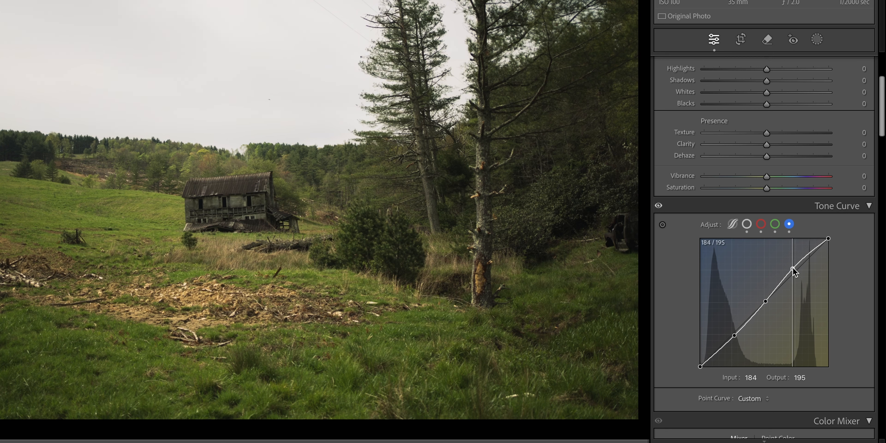
mouse_move(772, 238)
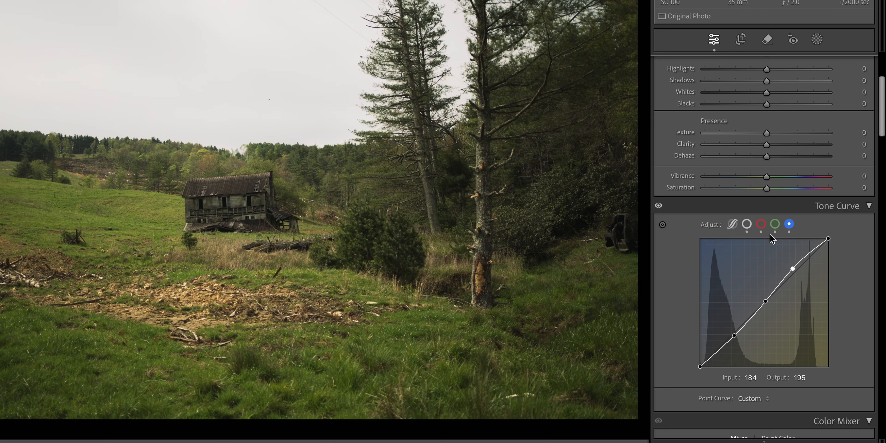
left_click(761, 224)
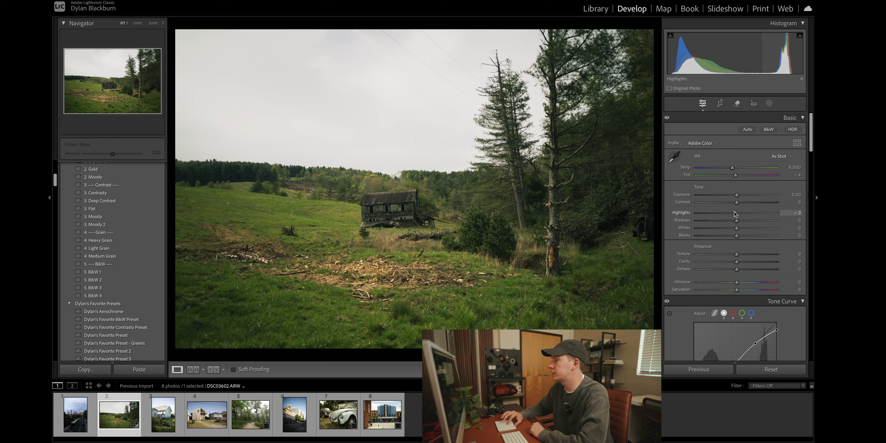
Step: Set Highlights to −40 and Shadows to +8
left_click_drag(733, 214, 718, 213)
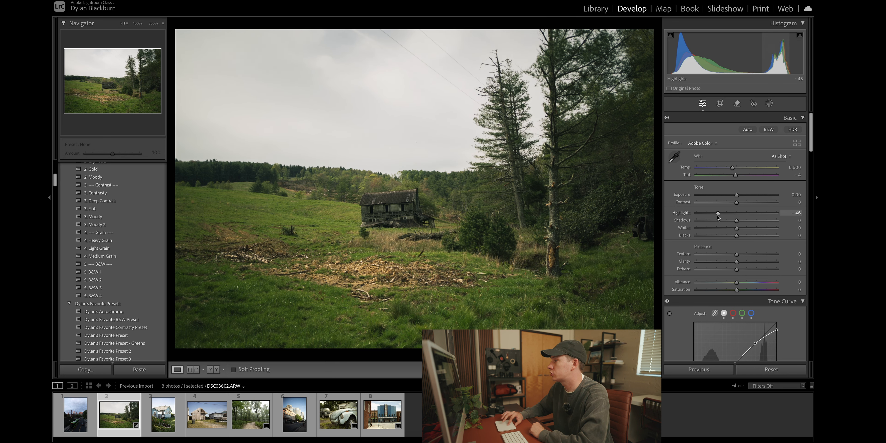
left_click_drag(717, 218, 720, 219)
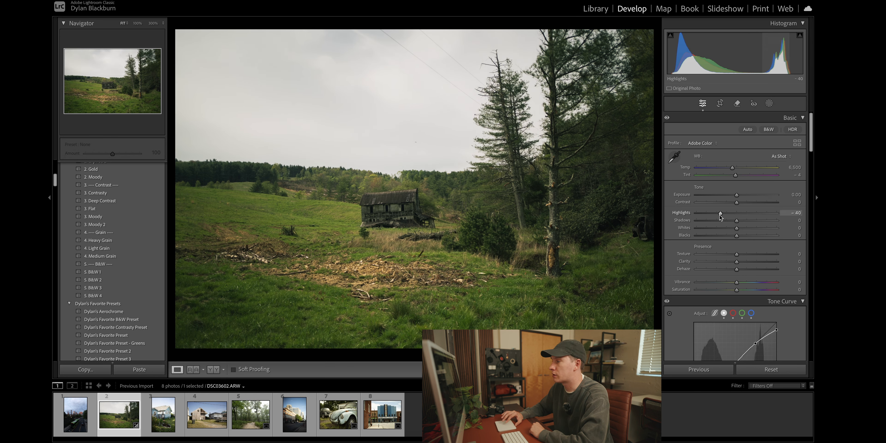
left_click_drag(736, 220, 739, 220)
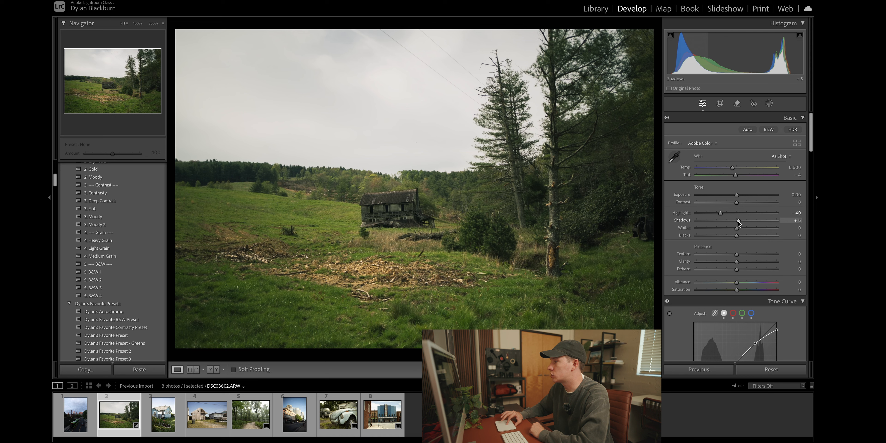
left_click_drag(735, 221, 740, 221)
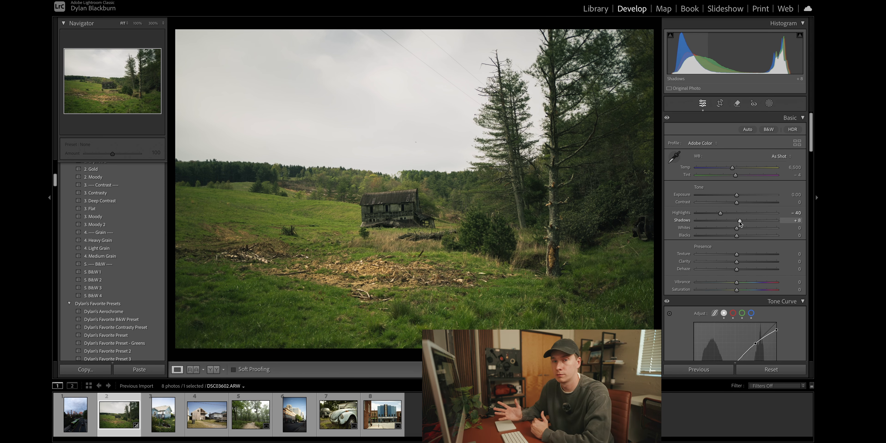
Step: Set Whites to −24 and Blacks to −11
left_click_drag(735, 227, 729, 227)
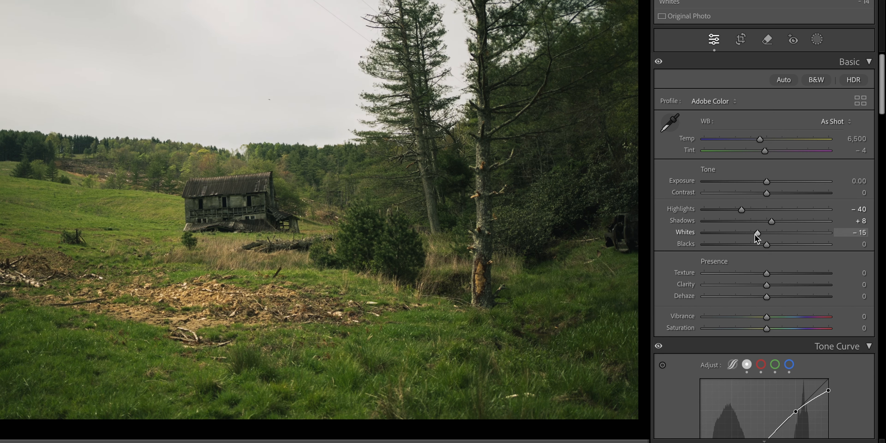
left_click_drag(766, 232, 751, 232)
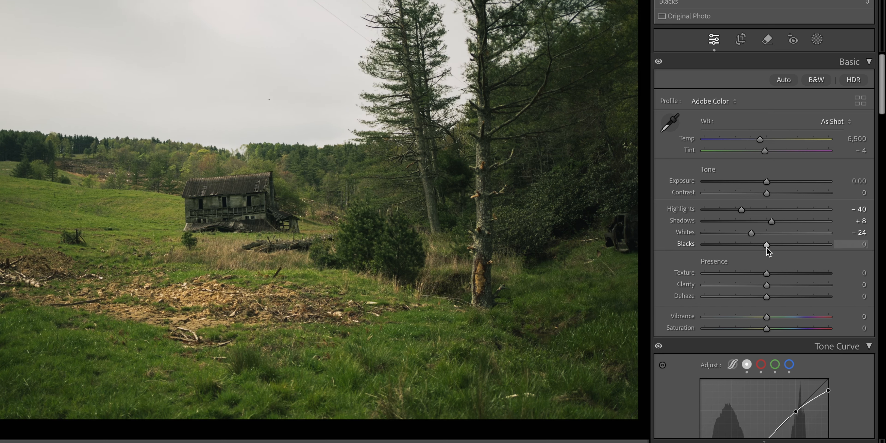
left_click_drag(767, 243, 760, 244)
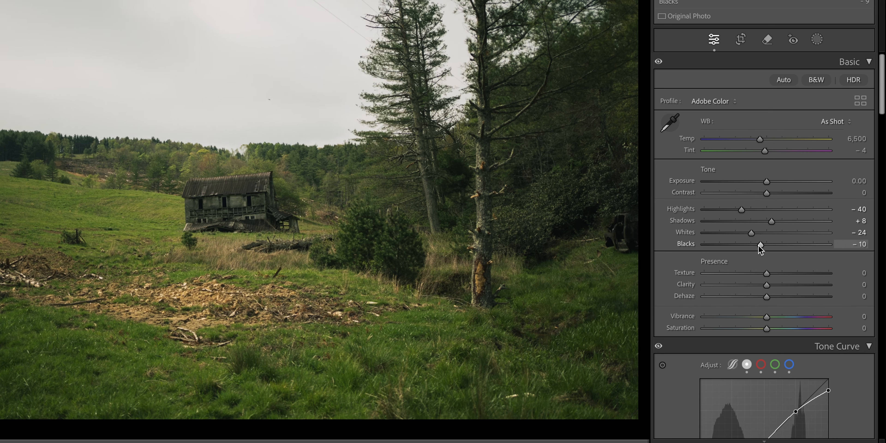
left_click_drag(760, 244, 758, 244)
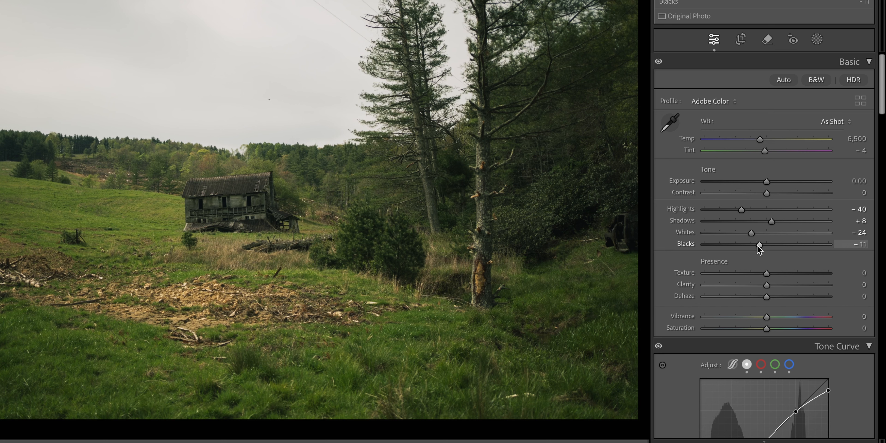
mouse_move(755, 261)
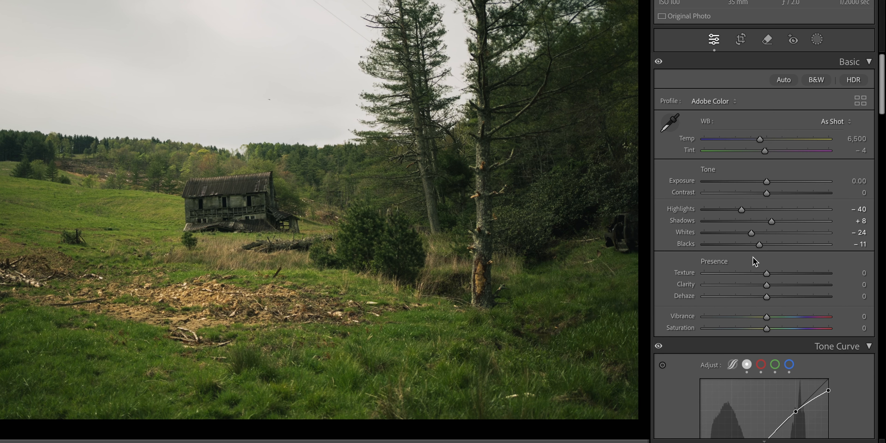
Step: Soften the photo with Texture −10 and Clarity −9, and raise Vibrance to +11
left_click_drag(767, 274, 765, 274)
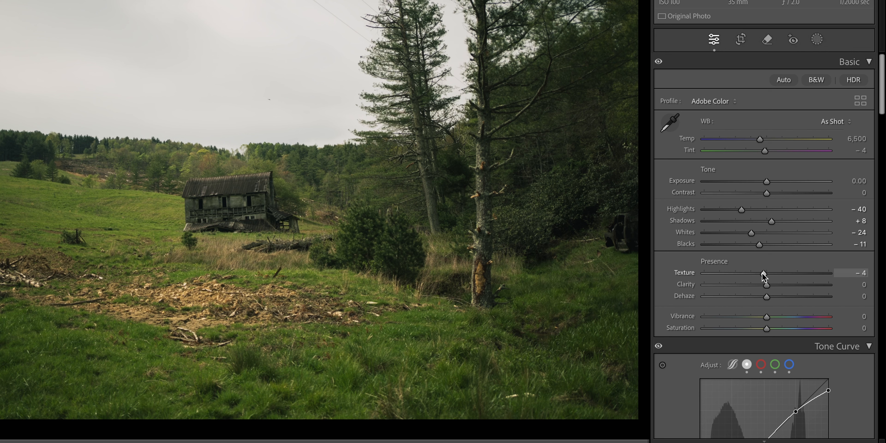
left_click_drag(763, 272, 758, 273)
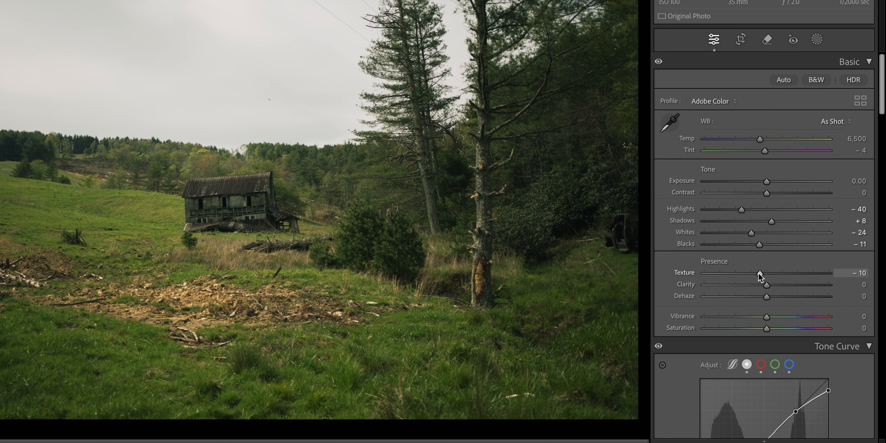
left_click_drag(767, 284, 761, 284)
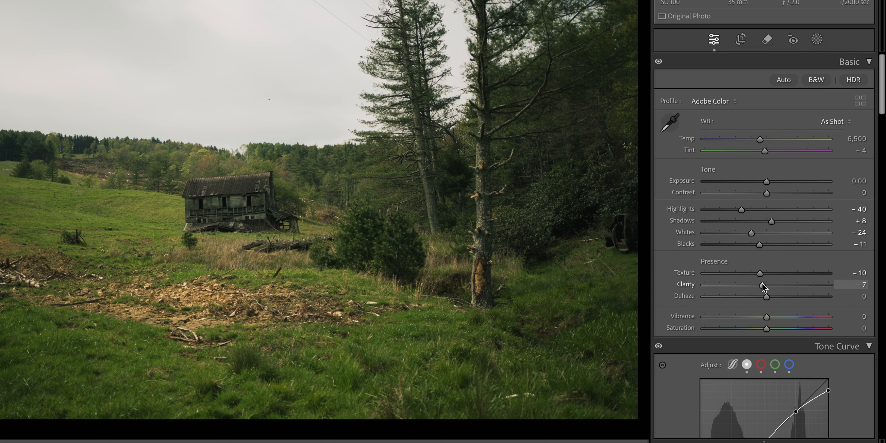
left_click_drag(761, 284, 758, 284)
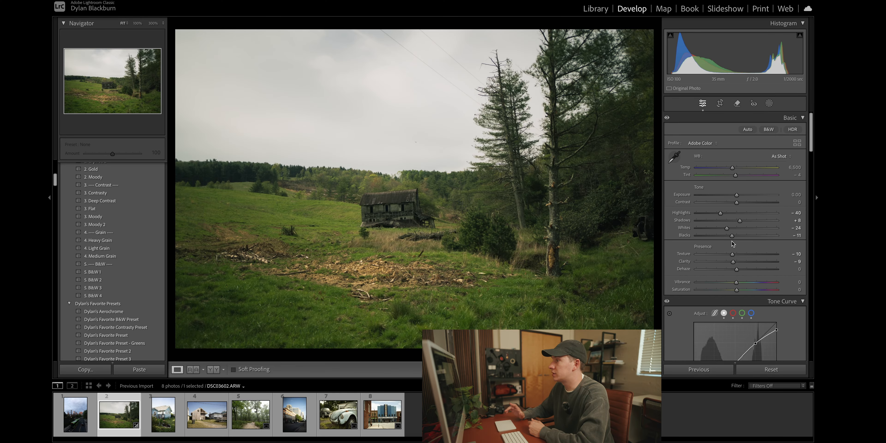
mouse_move(736, 285)
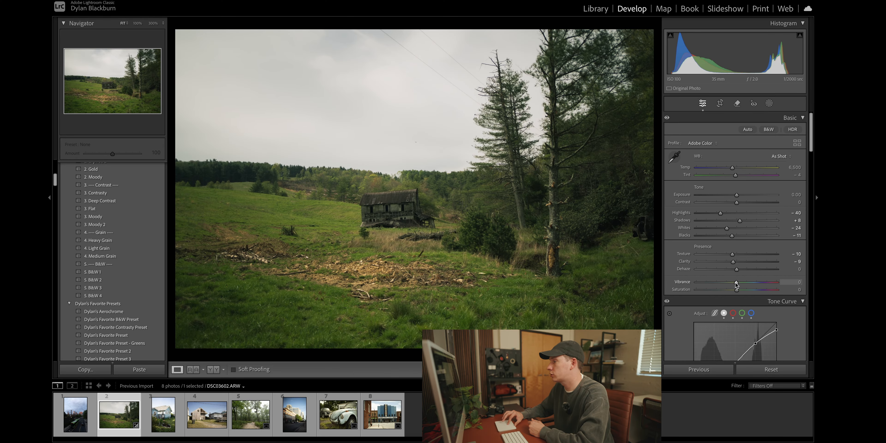
left_click_drag(735, 282, 740, 282)
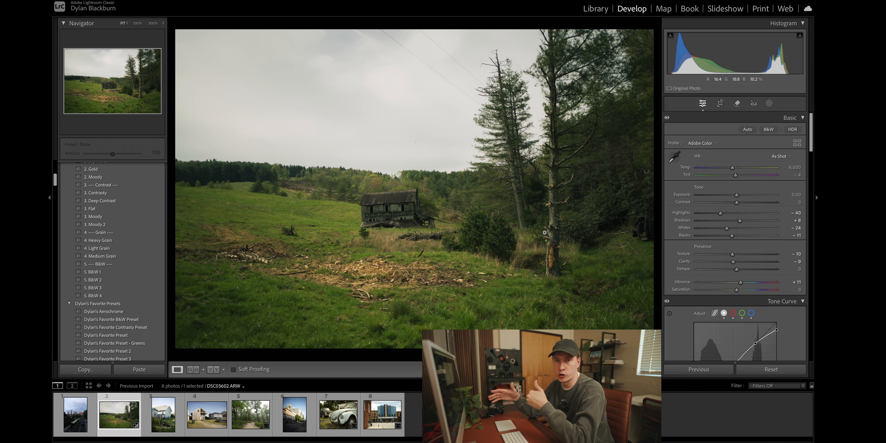
Step: In HSL Hue, shift Orange to −11, Yellow to −11 and Green to +11
scroll("down", 3)
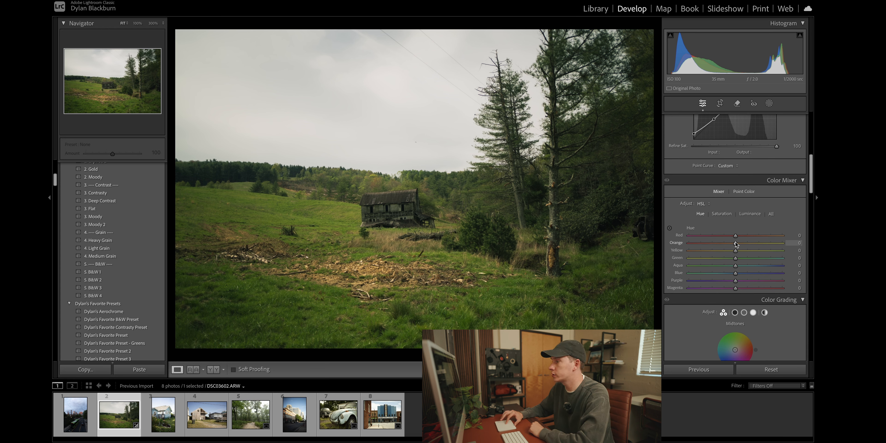
left_click_drag(737, 242, 733, 243)
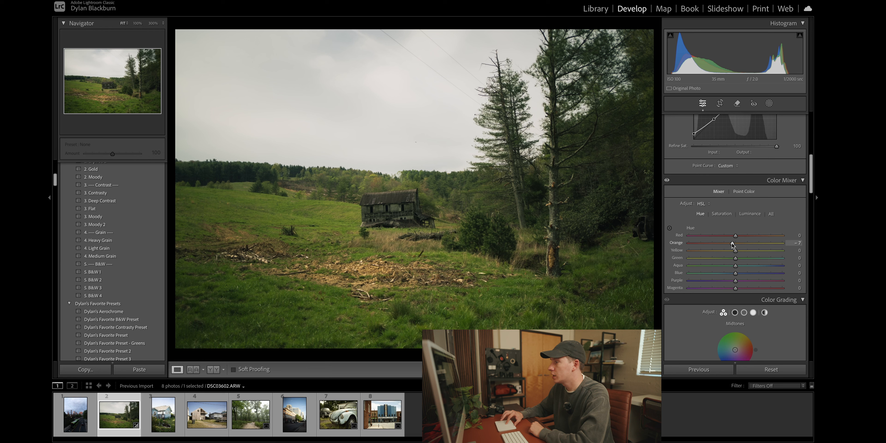
left_click_drag(736, 243, 734, 243)
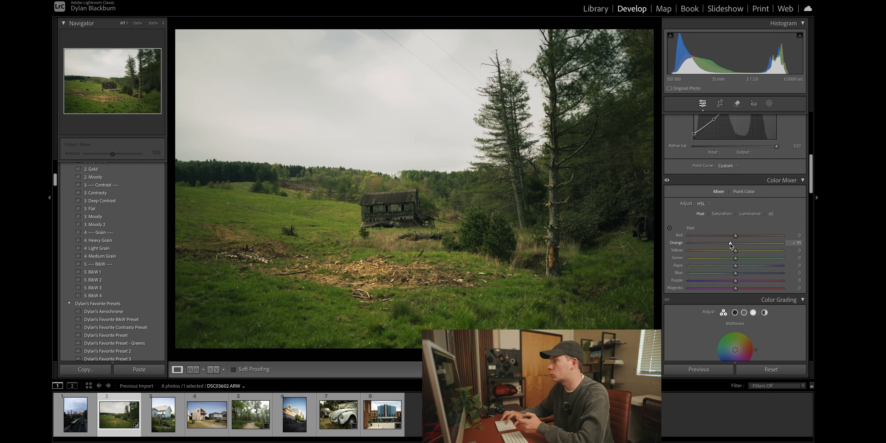
left_click_drag(735, 250, 729, 250)
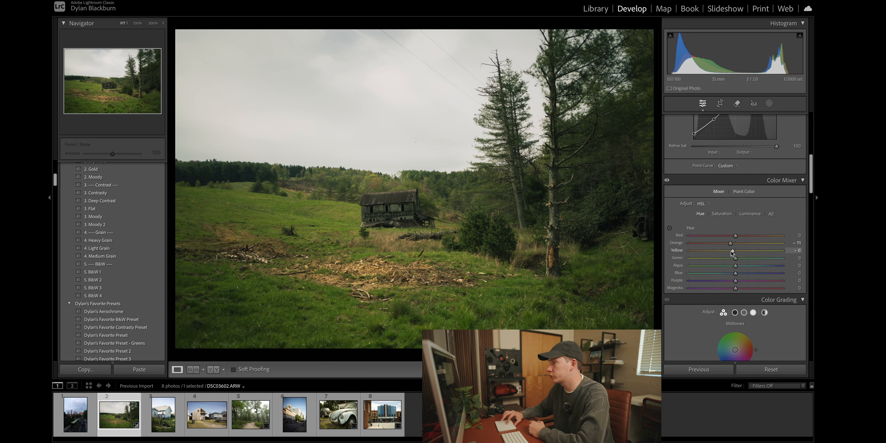
left_click_drag(734, 250, 730, 250)
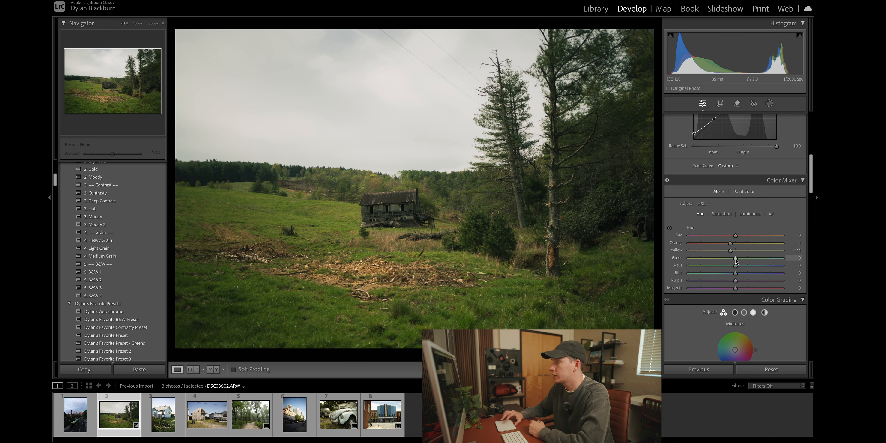
left_click_drag(735, 258, 740, 257)
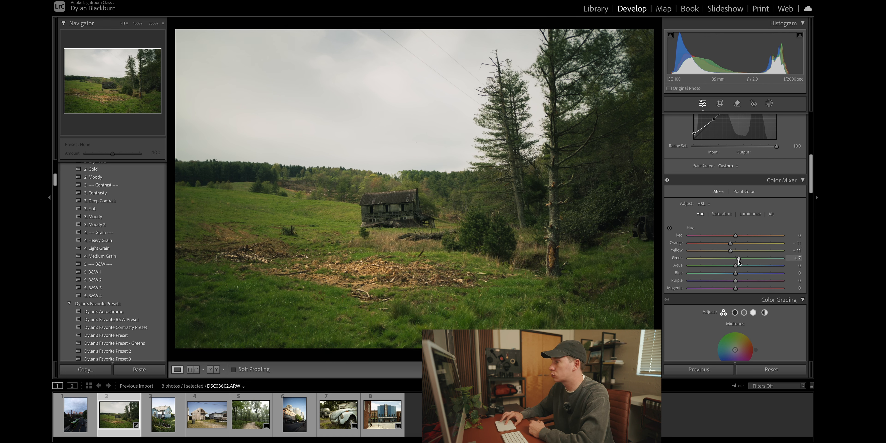
left_click_drag(737, 261, 740, 262)
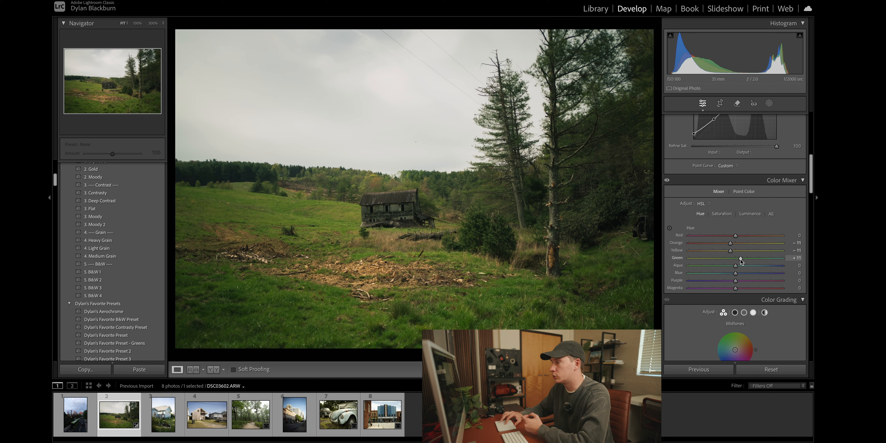
mouse_move(740, 211)
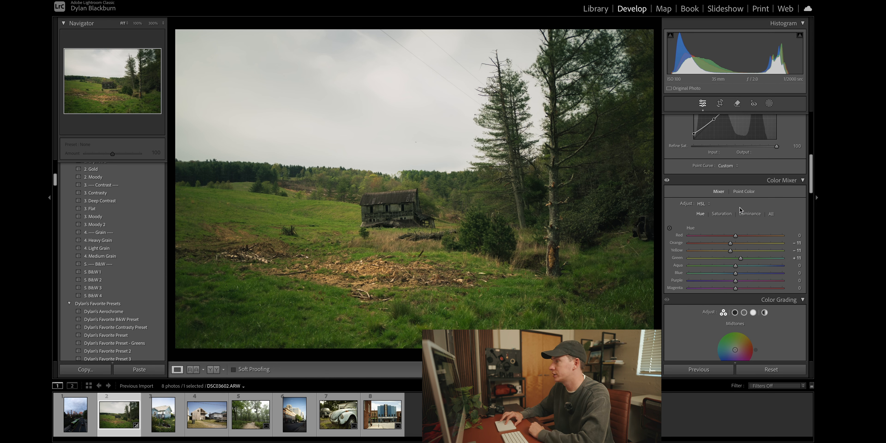
left_click(720, 214)
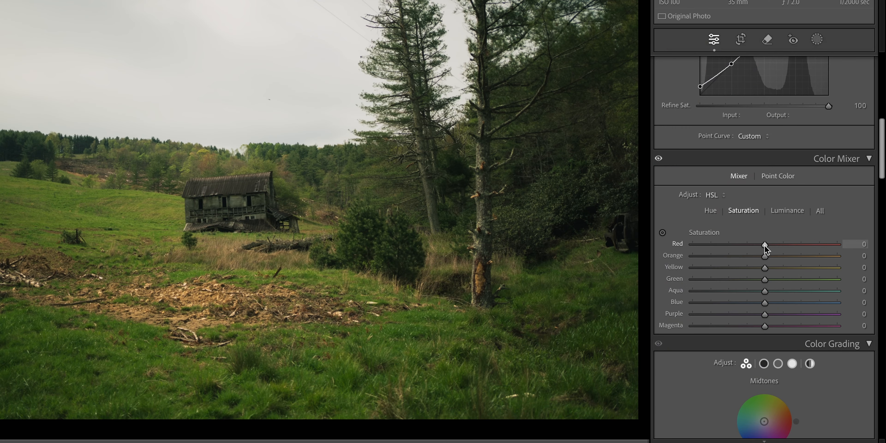
Step: Lower Red saturation to −15, Orange to −25 and Yellow to −32
left_click_drag(765, 244, 755, 244)
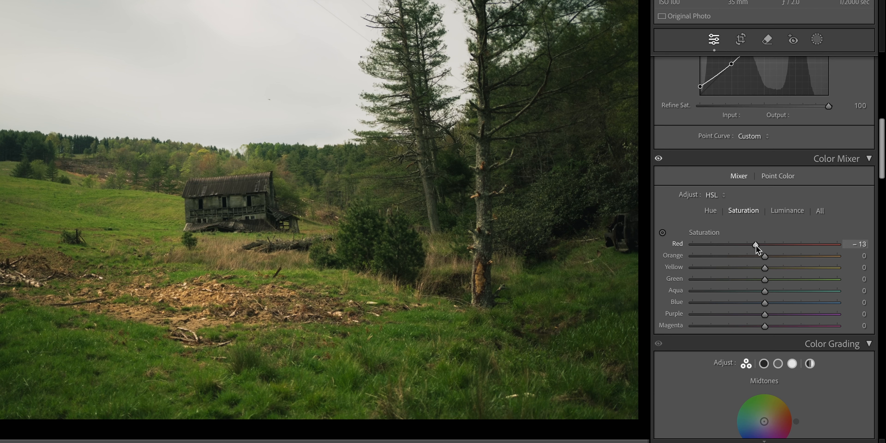
left_click_drag(755, 244, 753, 244)
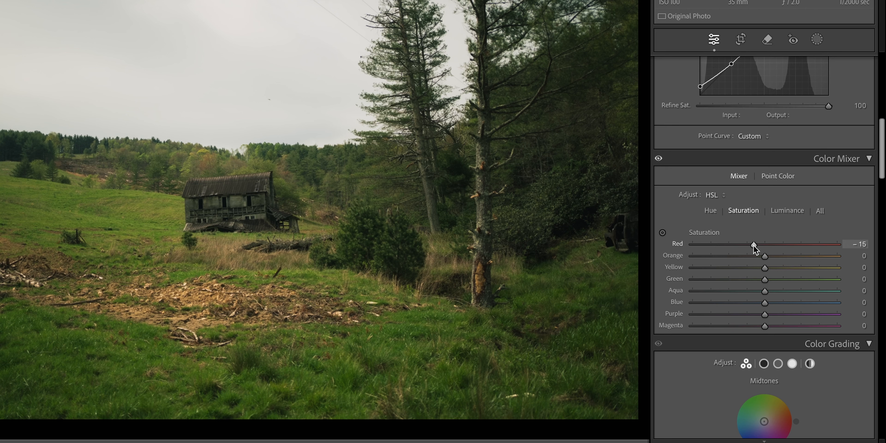
mouse_move(765, 261)
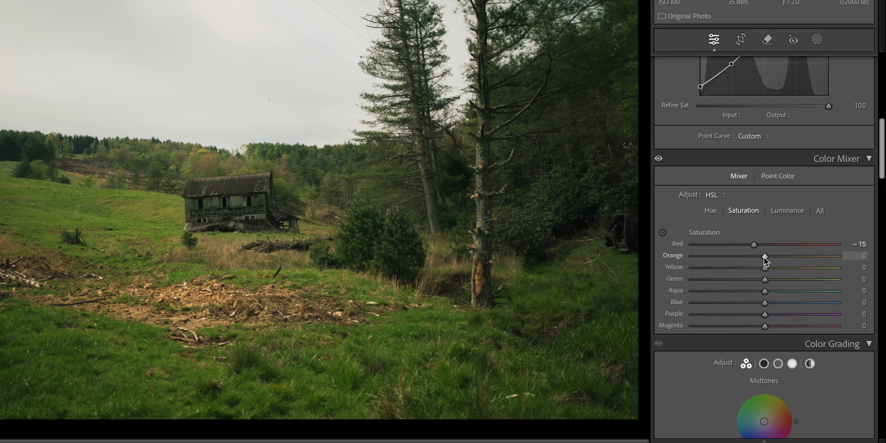
left_click_drag(764, 255, 746, 255)
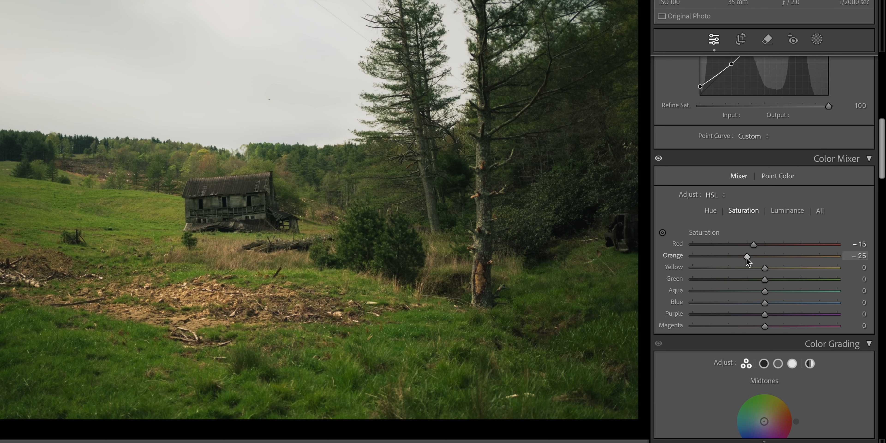
left_click_drag(764, 267, 742, 267)
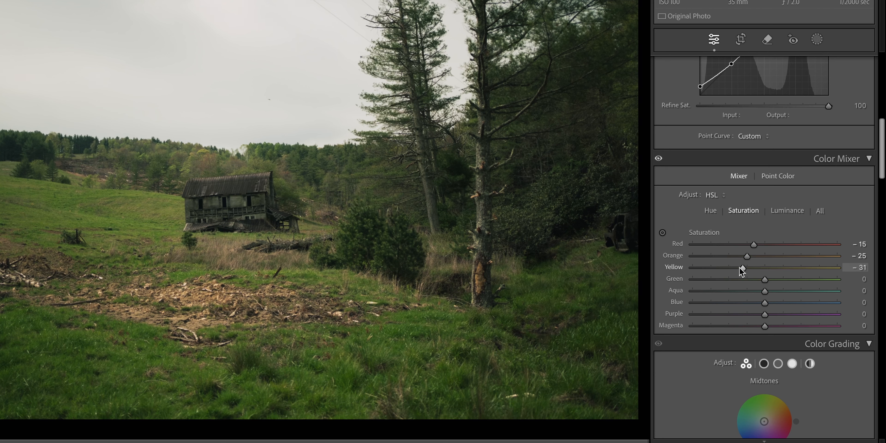
left_click_drag(764, 279, 743, 279)
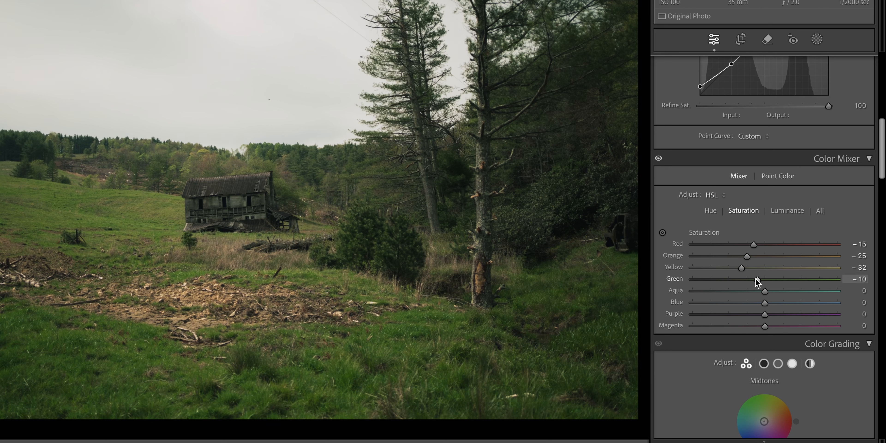
Step: Lower Green saturation to −38, Aqua to −32 and Blue to −25
left_click_drag(757, 280, 738, 279)
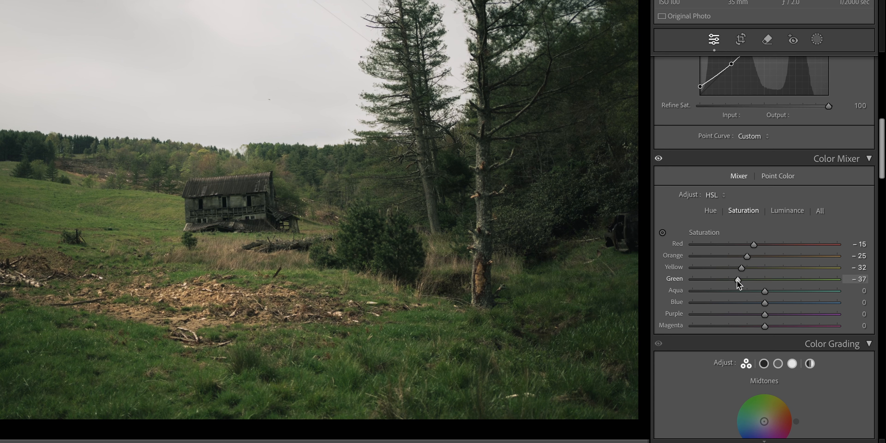
left_click_drag(741, 279, 737, 279)
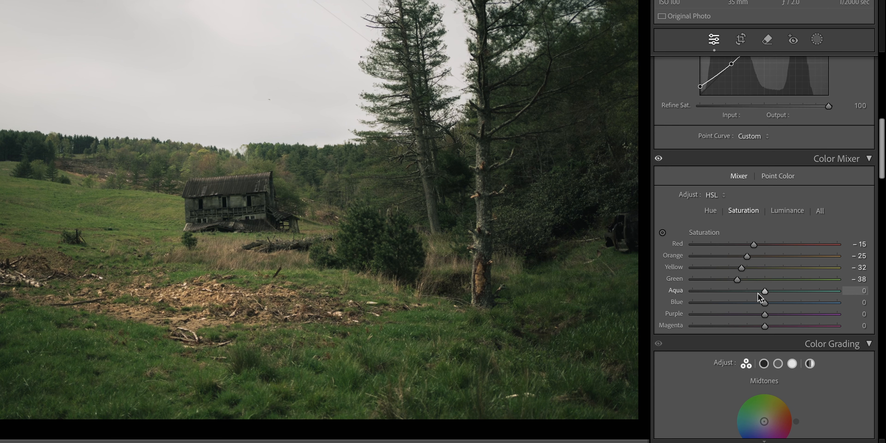
mouse_move(763, 297)
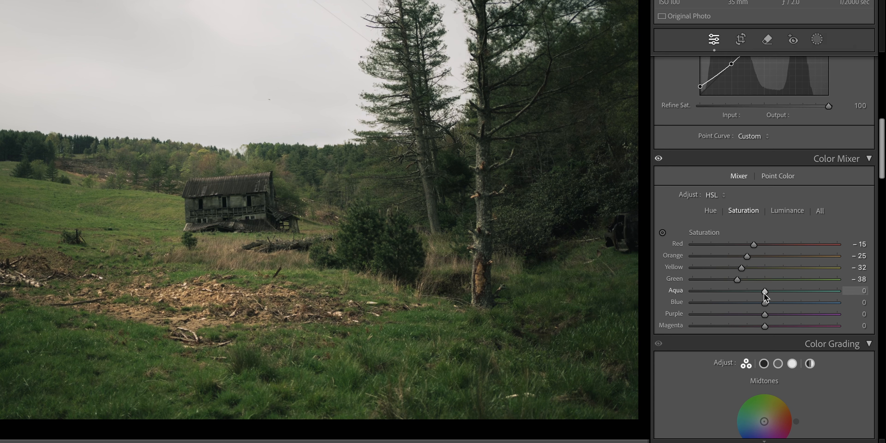
left_click_drag(765, 290, 742, 290)
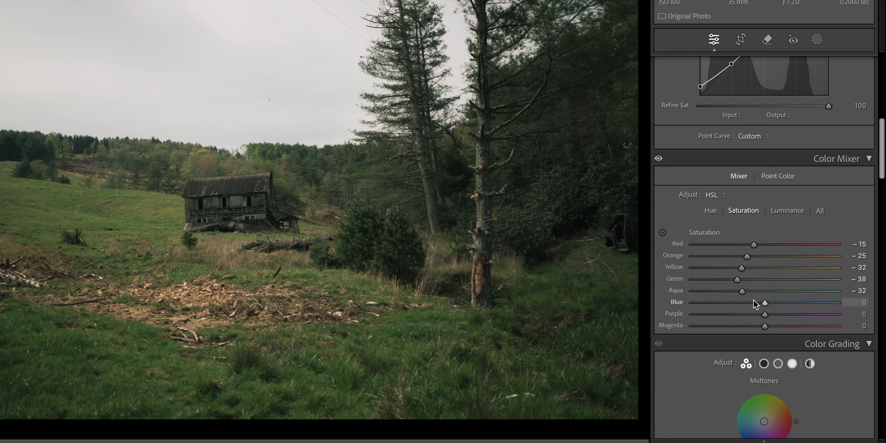
left_click_drag(764, 302, 745, 302)
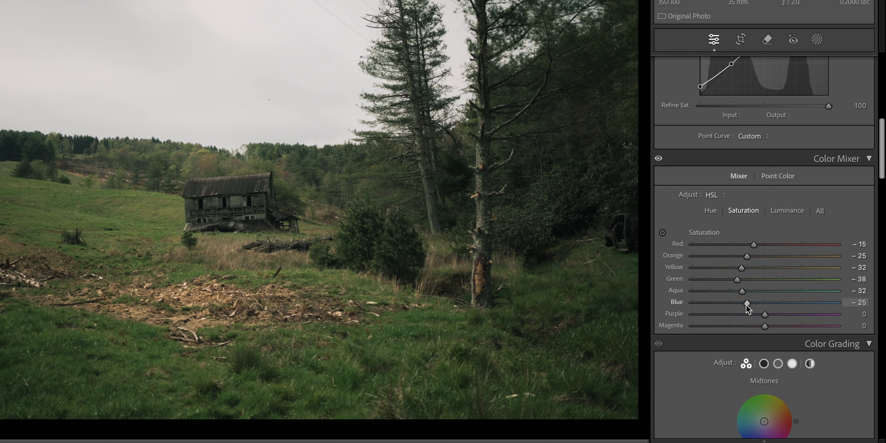
left_click_drag(764, 314, 749, 314)
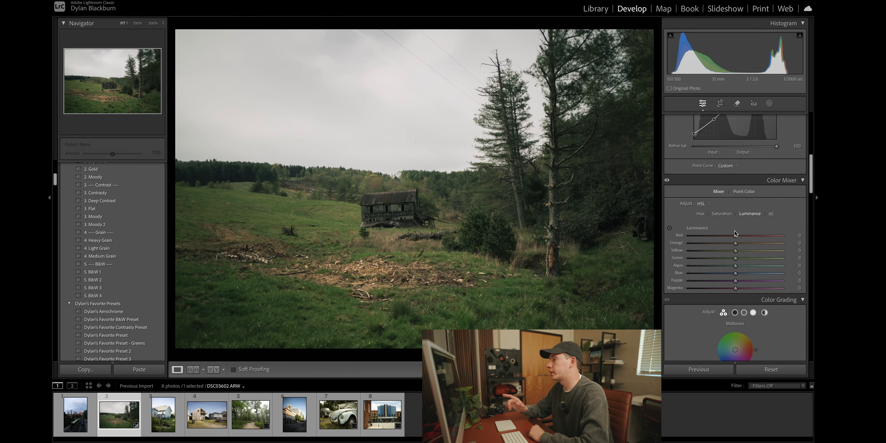
mouse_move(737, 260)
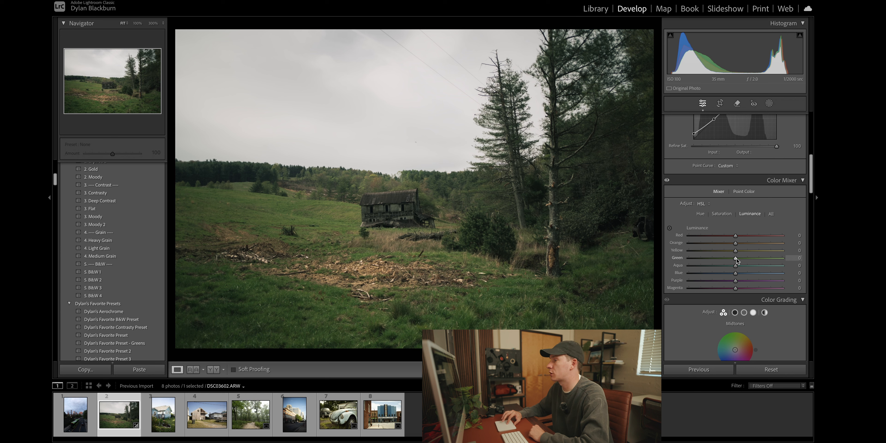
Step: Set luminance Green +12, Aqua −10 and Blue +10
left_click_drag(737, 257, 742, 258)
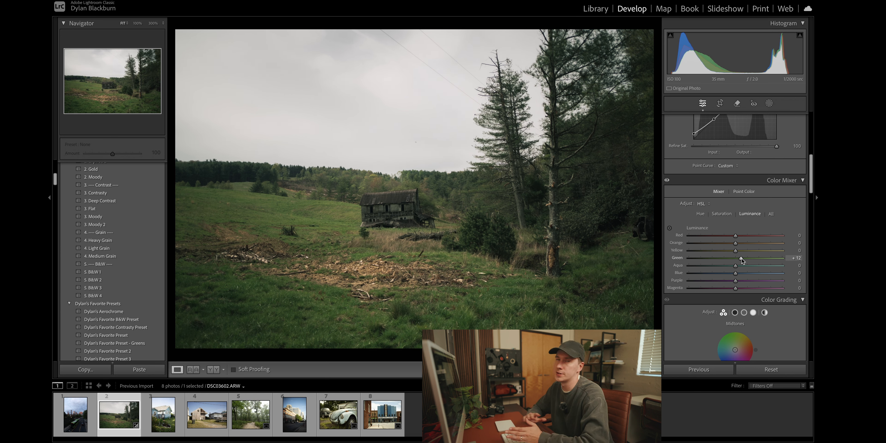
mouse_move(737, 269)
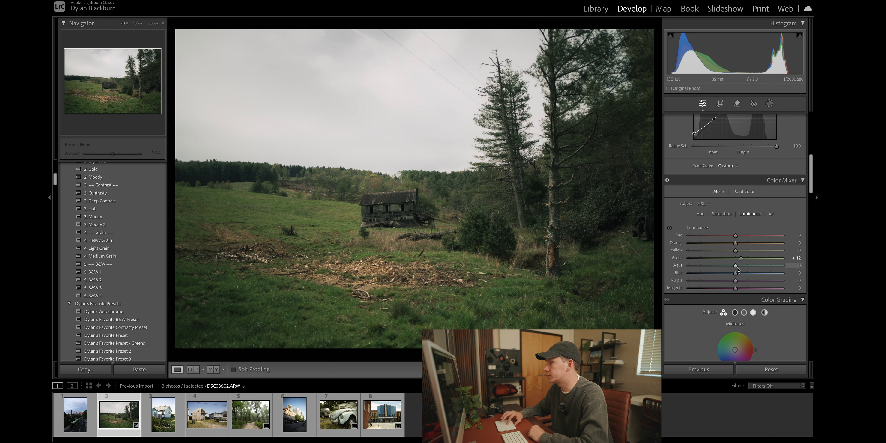
left_click_drag(735, 272, 740, 272)
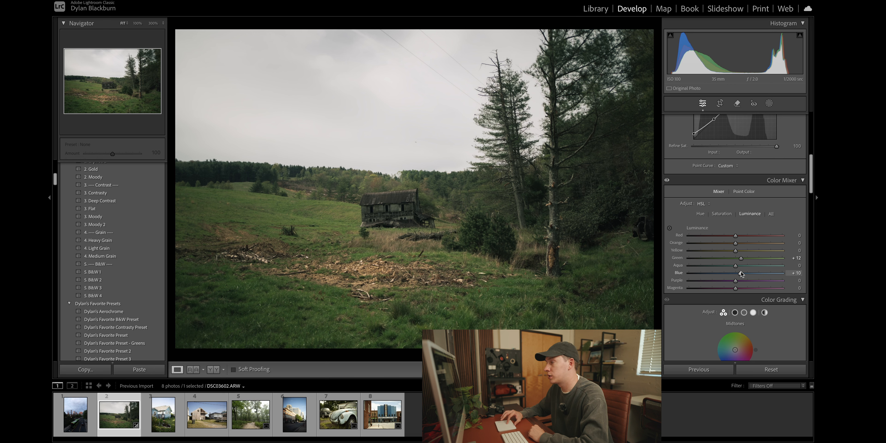
left_click_drag(736, 266, 732, 265)
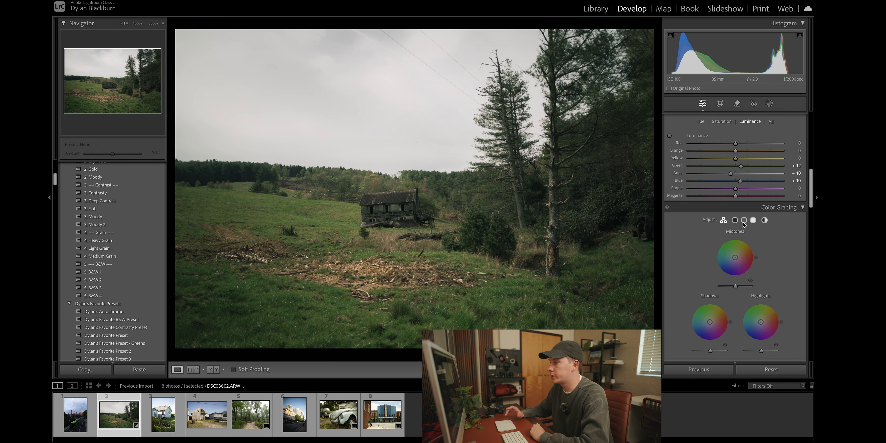
mouse_move(744, 219)
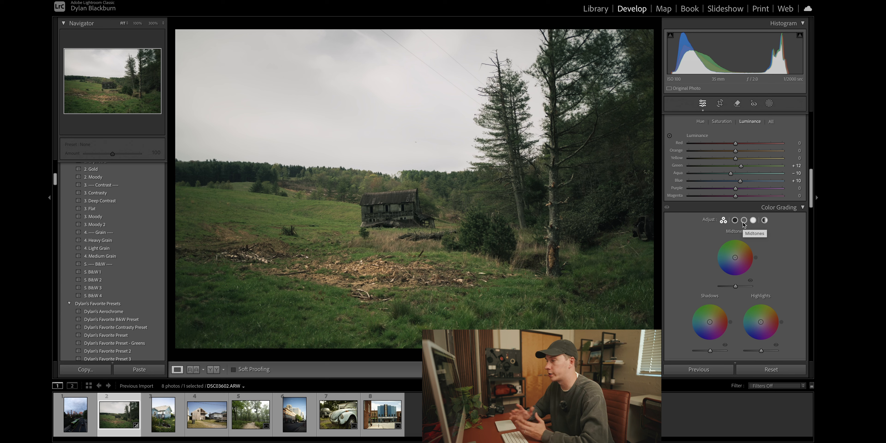
scroll("down", 3)
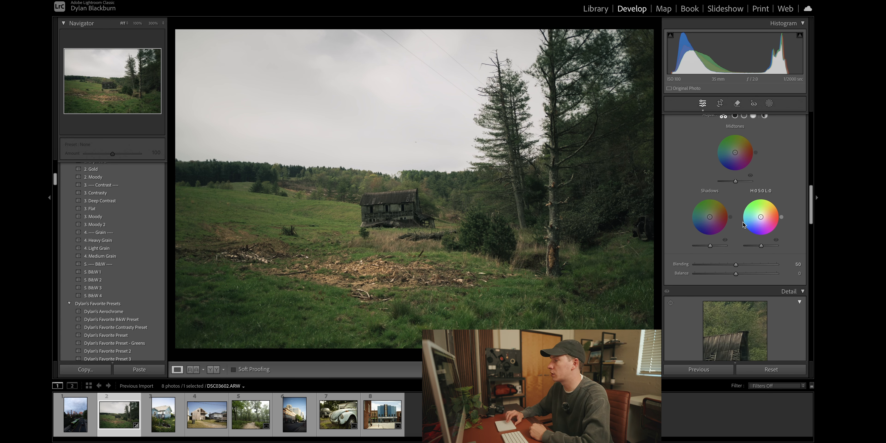
scroll("down", 3)
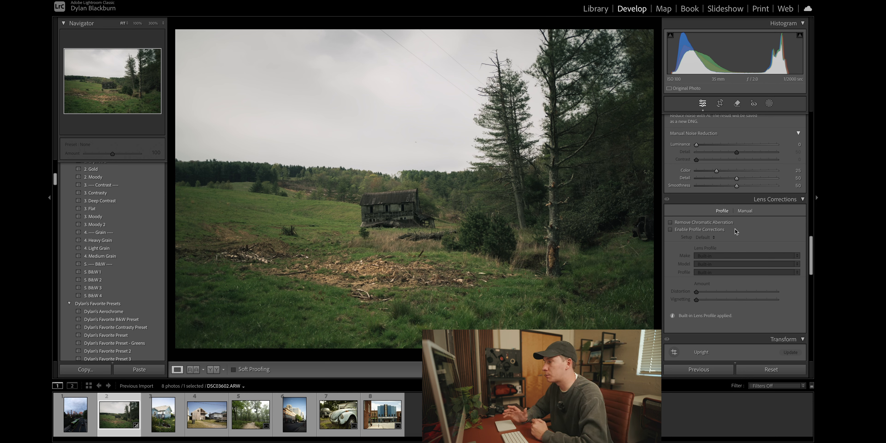
scroll("down", 3)
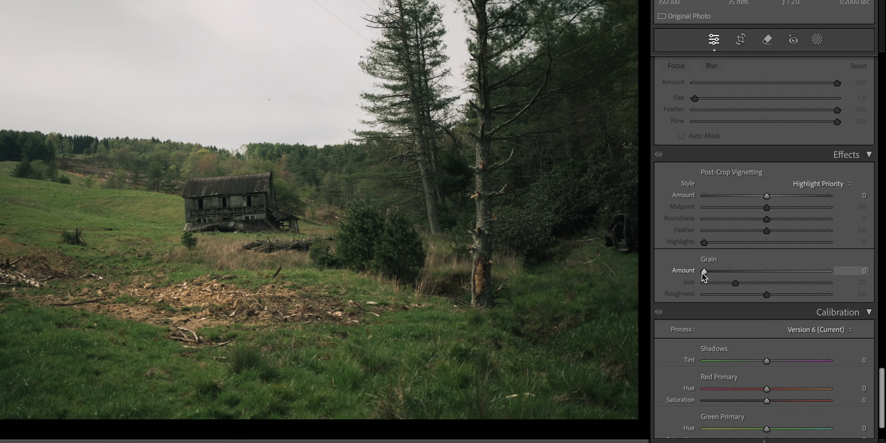
Step: Add film grain with Amount 40, Size 38 and Roughness 25
left_click_drag(705, 270, 753, 270)
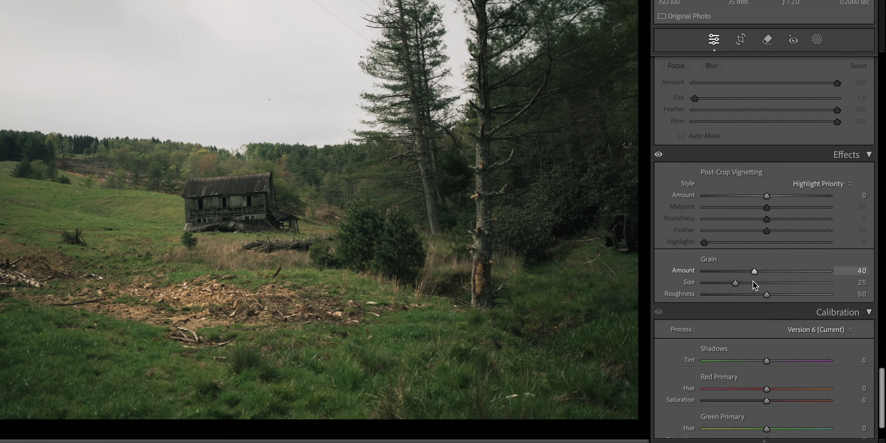
mouse_move(735, 286)
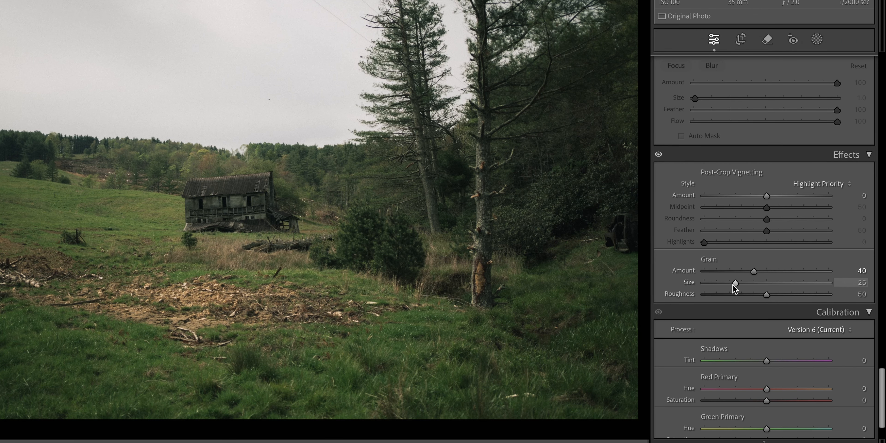
left_click_drag(735, 283, 751, 283)
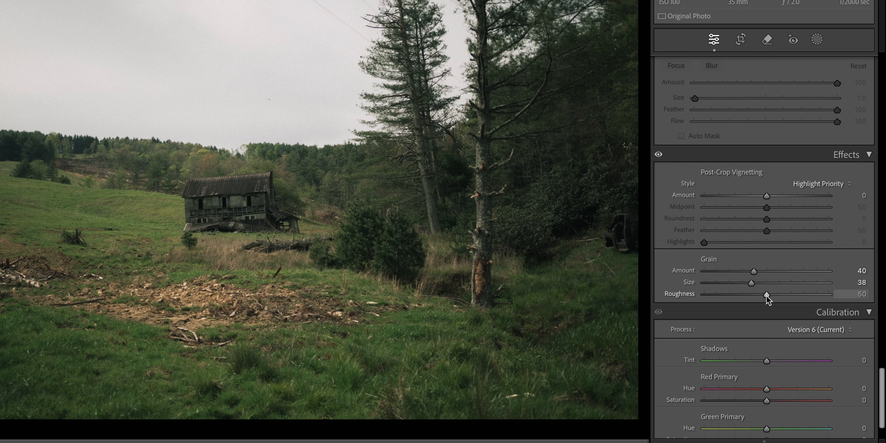
left_click_drag(767, 294, 750, 294)
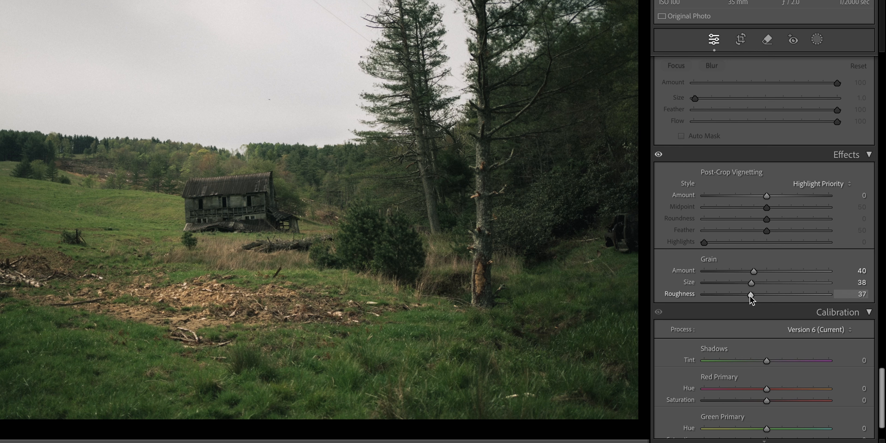
left_click_drag(751, 294, 735, 294)
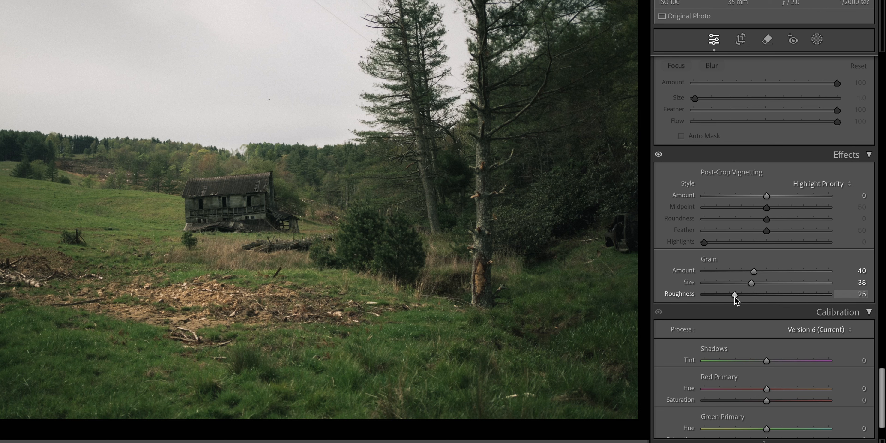
mouse_move(365, 93)
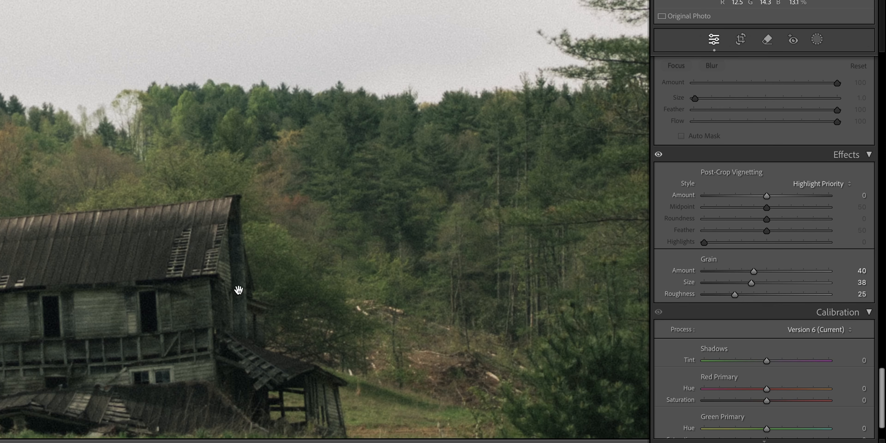
left_click_drag(238, 289, 254, 43)
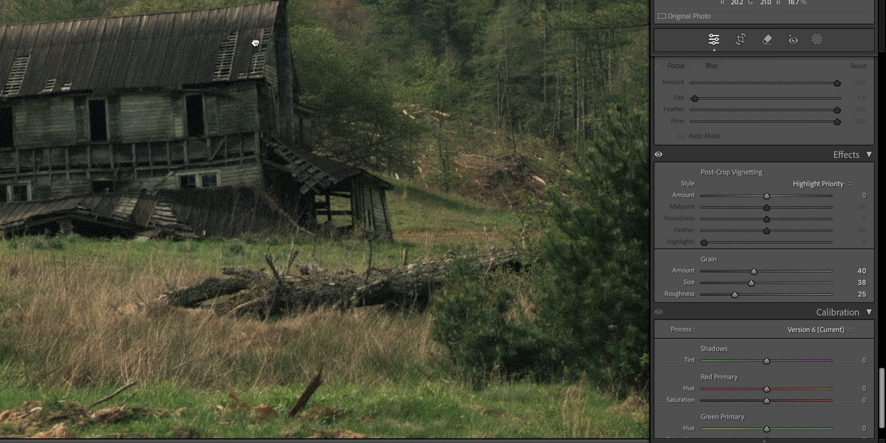
left_click_drag(254, 43, 293, 130)
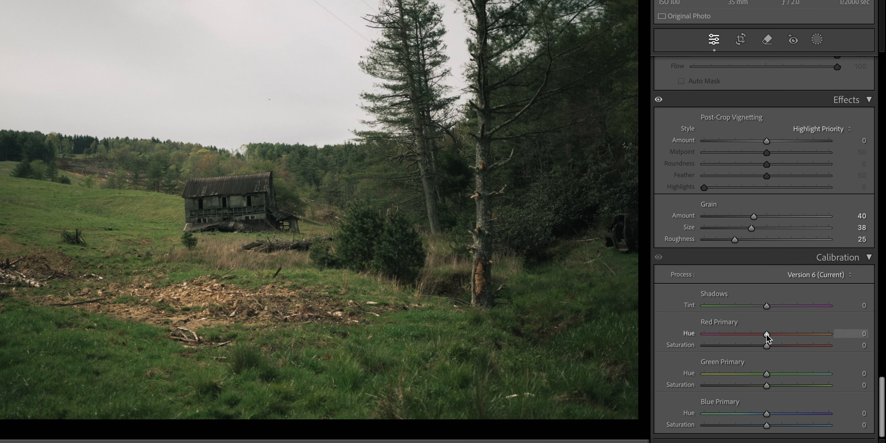
Step: Set the Red Primary to Hue +50 and Saturation +24
left_click_drag(767, 335, 797, 334)
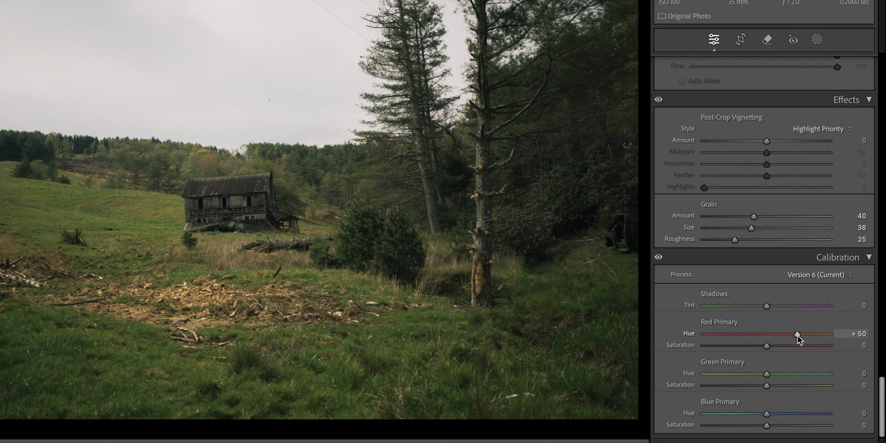
left_click_drag(767, 345, 770, 346)
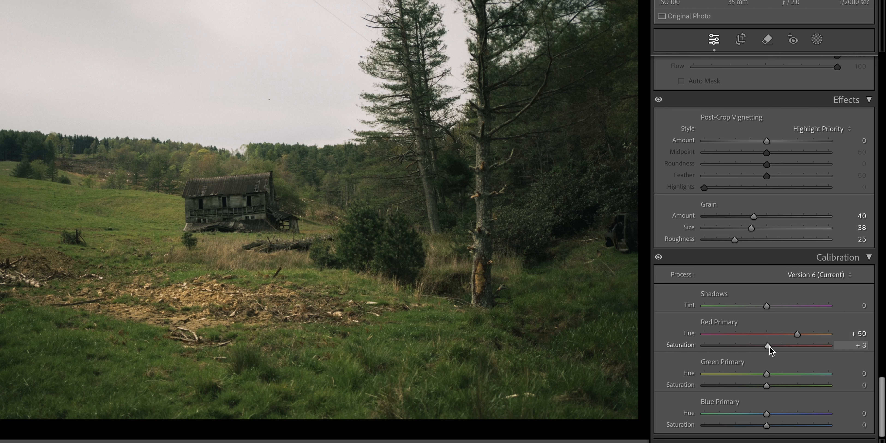
left_click_drag(768, 346, 780, 345)
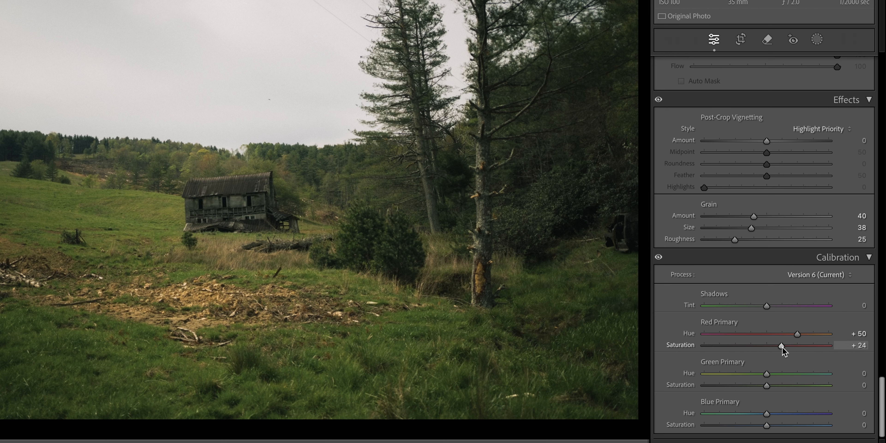
mouse_move(766, 370)
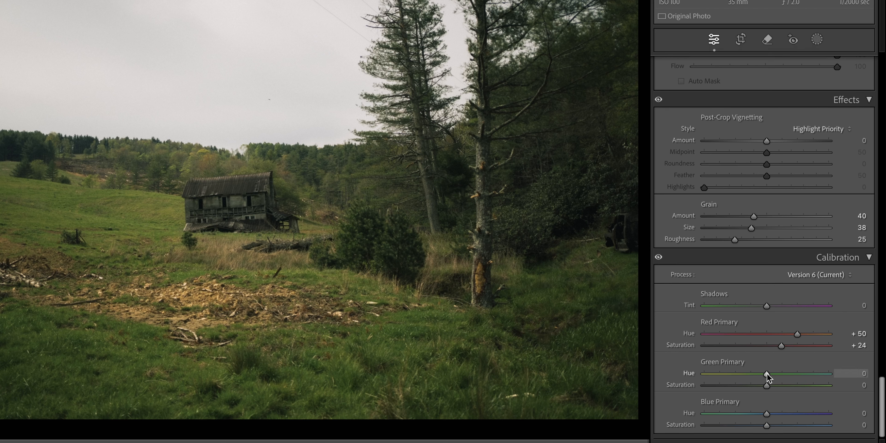
Step: Set the Green Primary to Hue +17, Saturation +9, and Blue Primary Hue to −15
left_click_drag(767, 373, 780, 373)
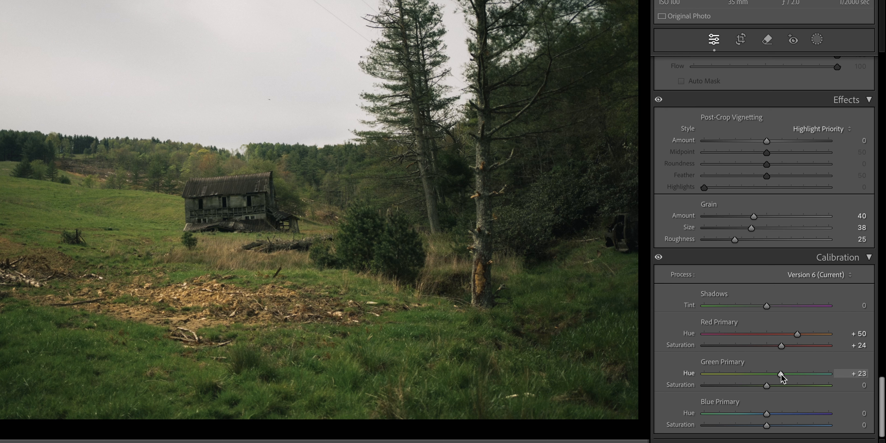
left_click_drag(781, 373, 777, 373)
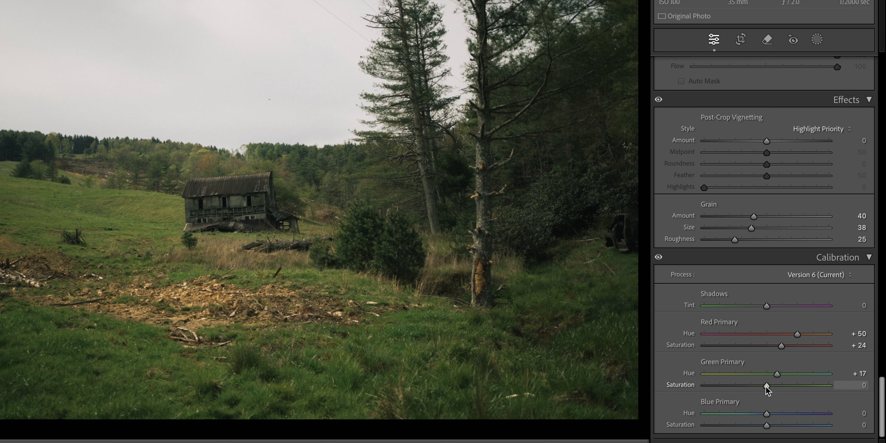
left_click_drag(767, 385, 775, 385)
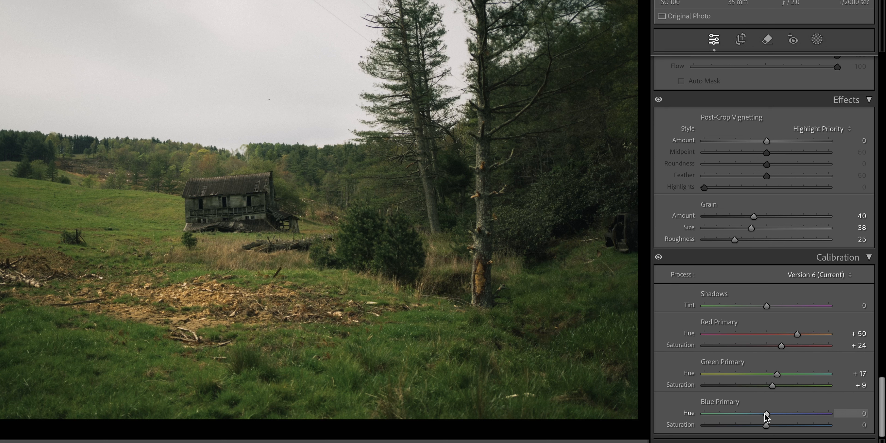
left_click_drag(767, 414, 756, 414)
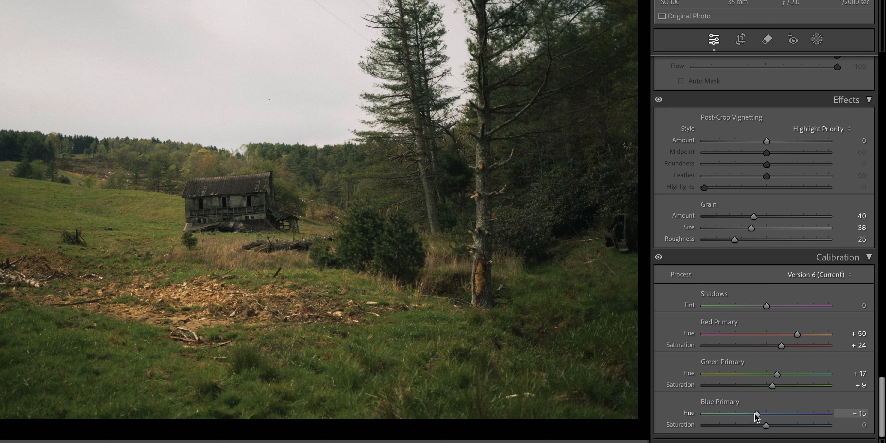
mouse_move(766, 425)
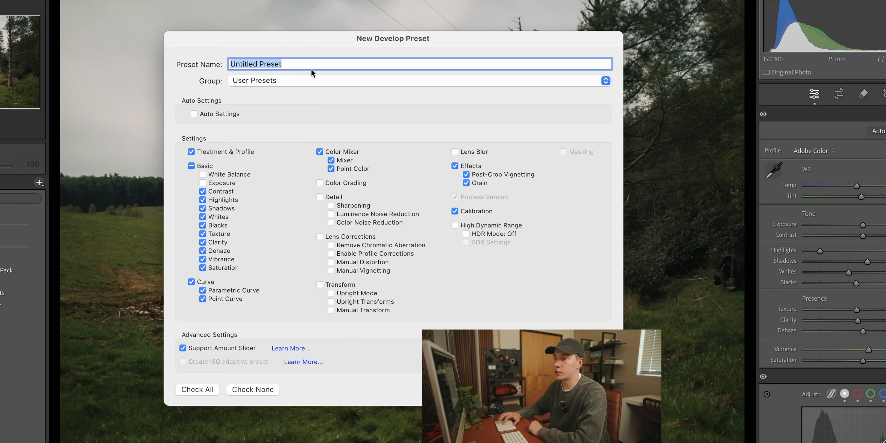
mouse_move(234, 163)
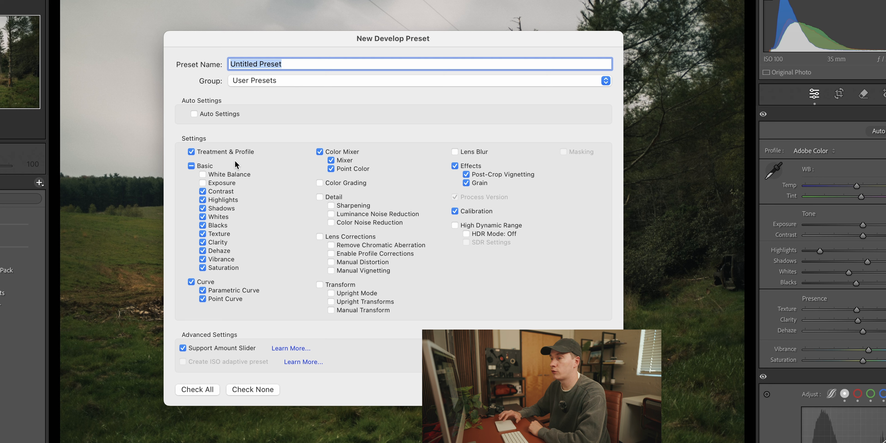
mouse_move(214, 183)
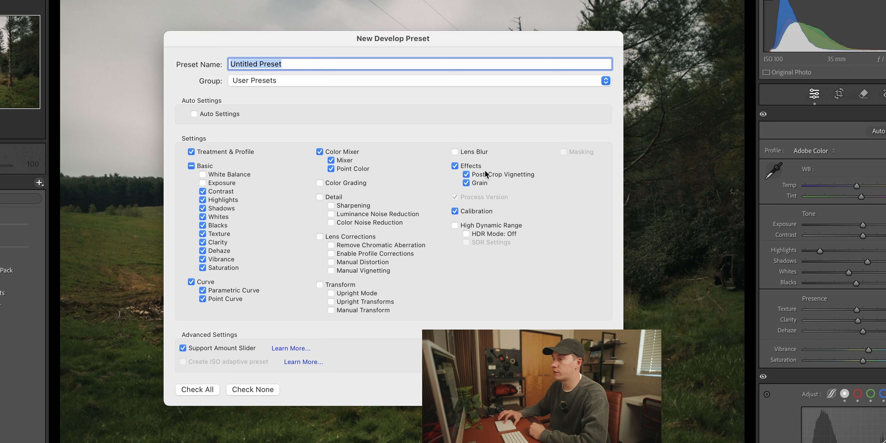
mouse_move(261, 371)
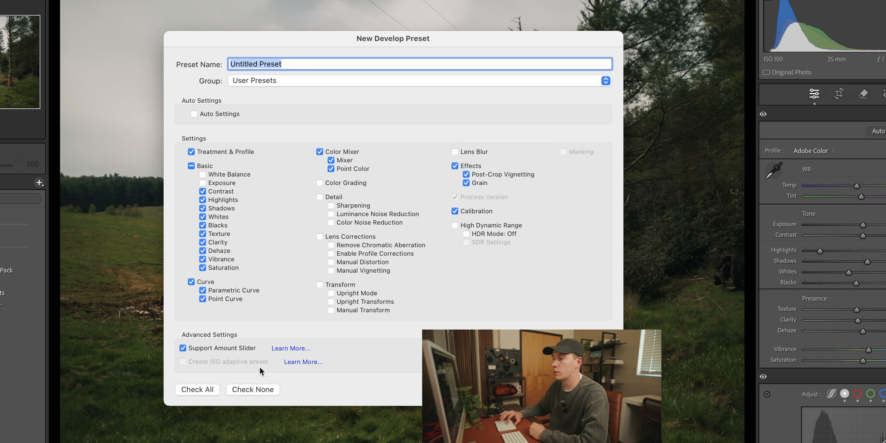
mouse_move(205, 353)
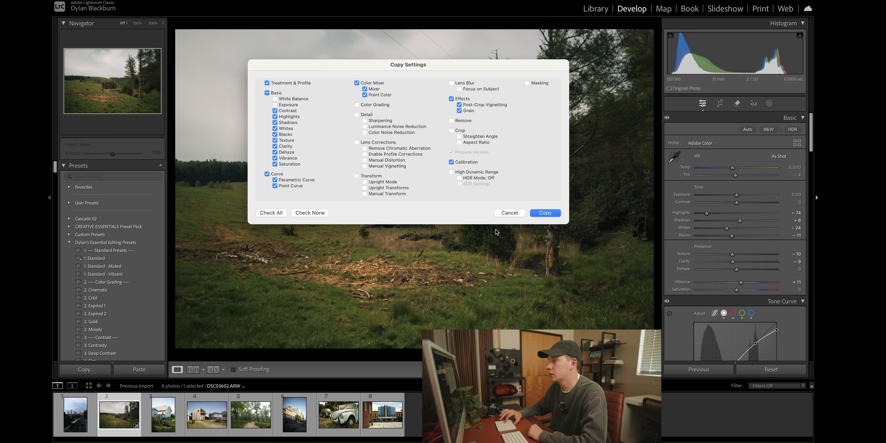
Step: Copy the barn photo's develop settings and switch to the city street photo with the bus
left_click(544, 212)
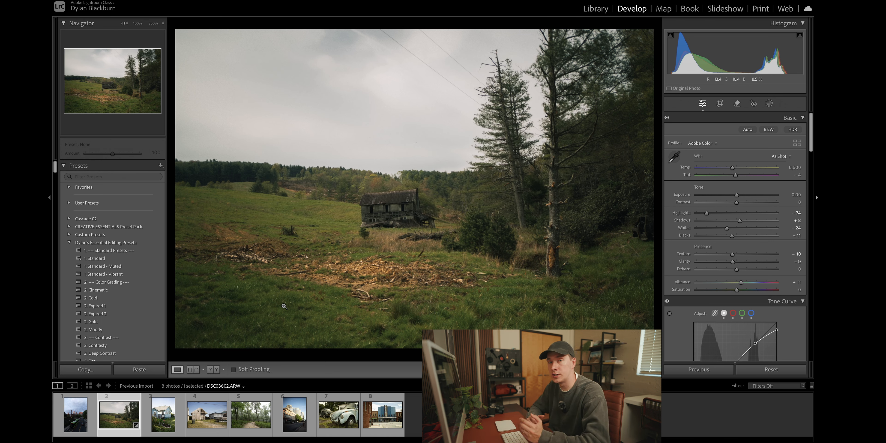
left_click(74, 415)
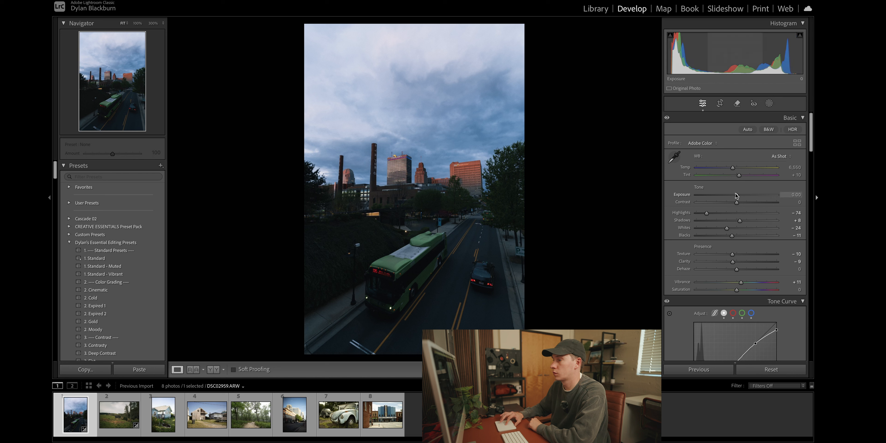
Step: Give the bus photo +0.35 exposure and 6,840 temperature, then move to the blue house photo
left_click_drag(737, 194, 743, 194)
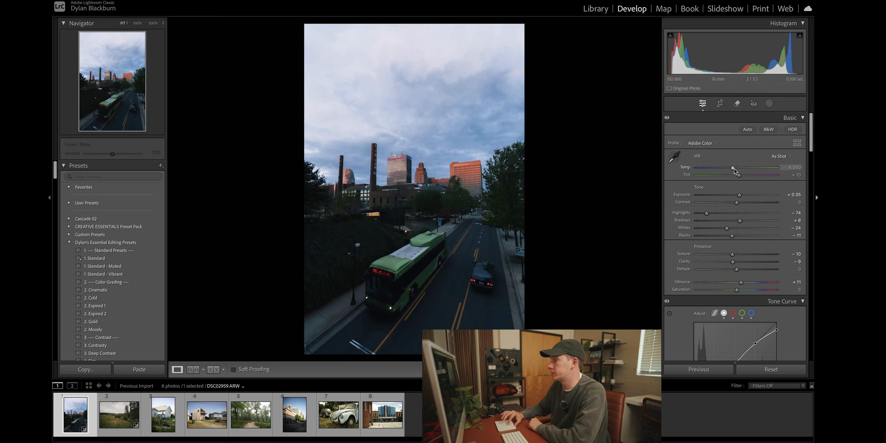
left_click_drag(735, 167, 753, 167)
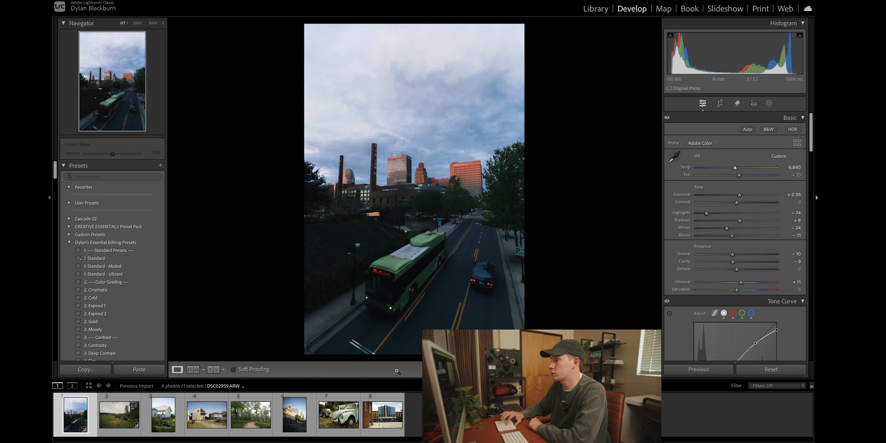
left_click(162, 414)
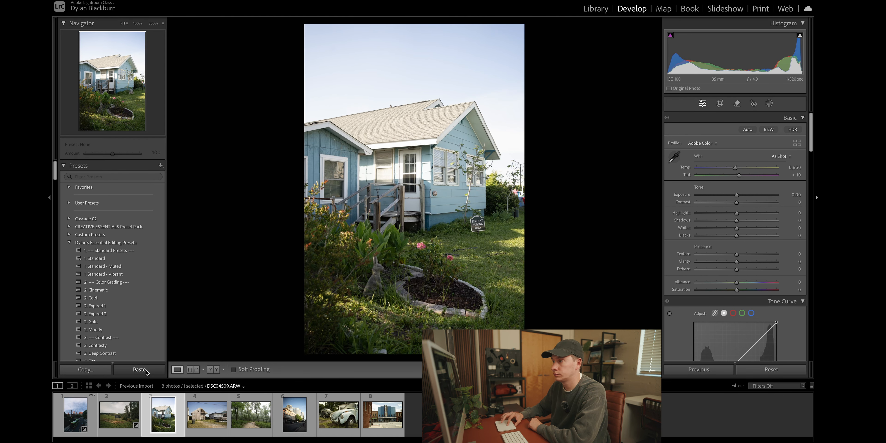
Step: Paste the film look onto the blue house photo and warm it to Temp 7,398
left_click(138, 369)
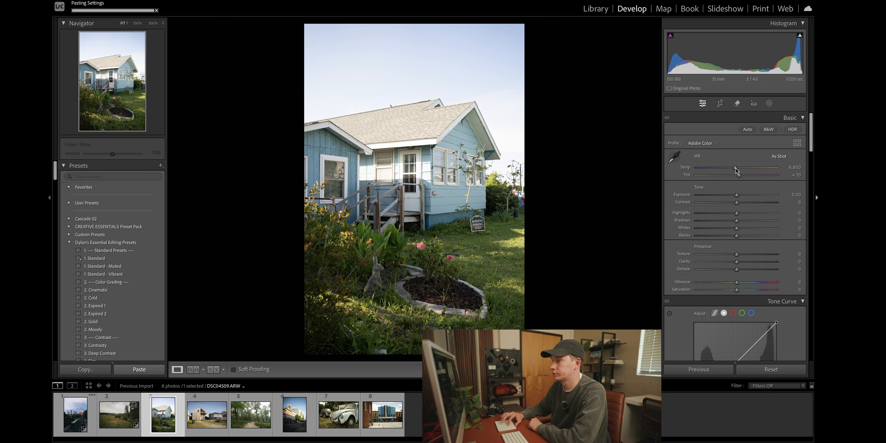
left_click(139, 369)
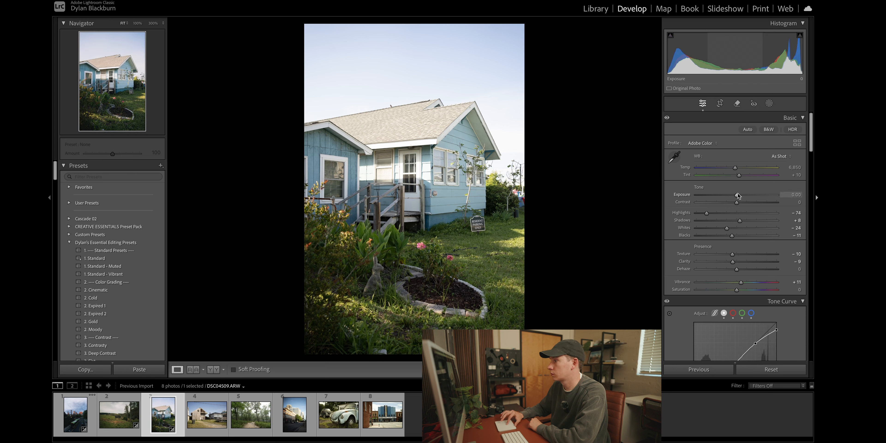
left_click_drag(735, 167, 740, 167)
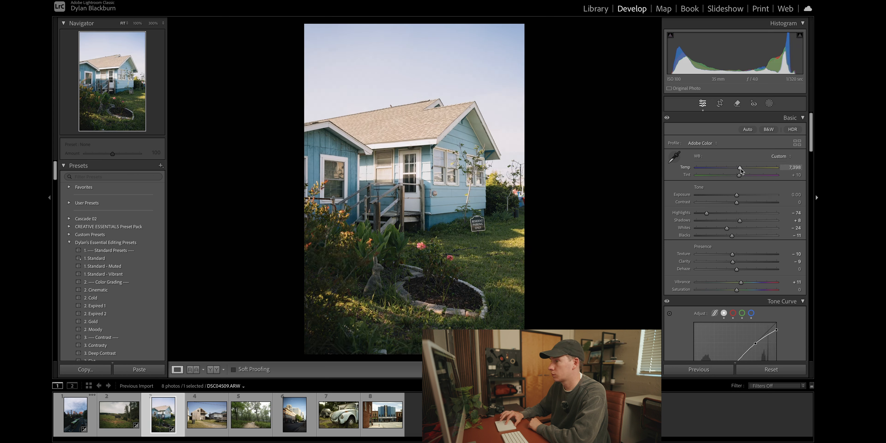
left_click(207, 414)
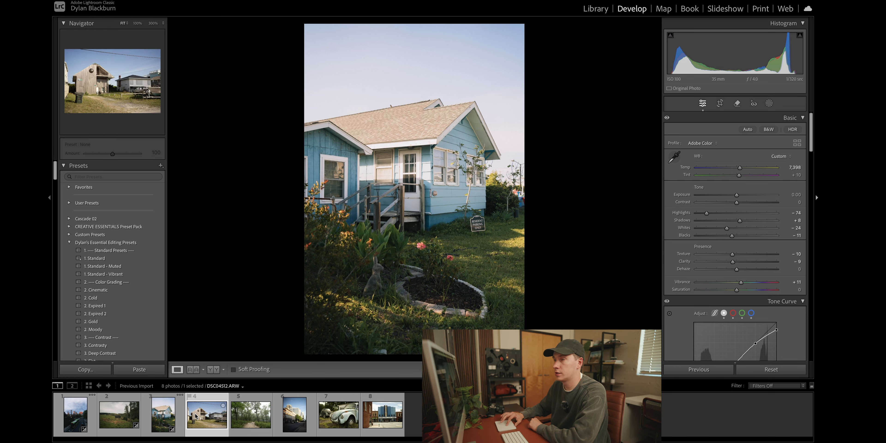
Step: Paste the film look onto the downtown street photo and pull Highlights down to −100
left_click(138, 369)
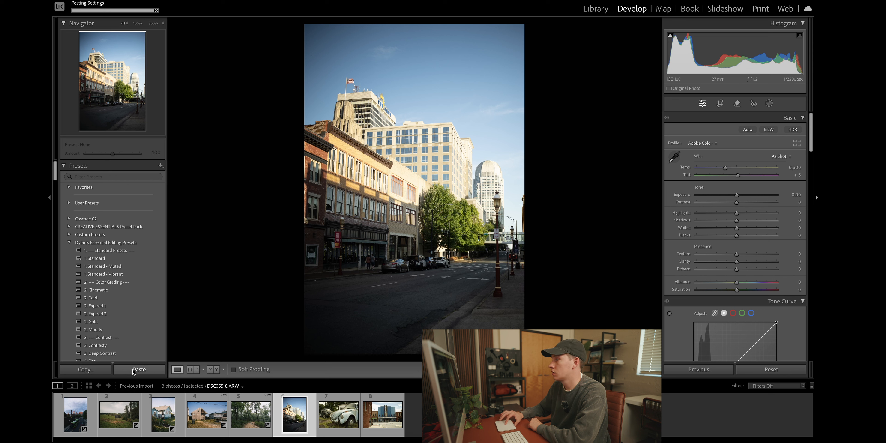
left_click(139, 369)
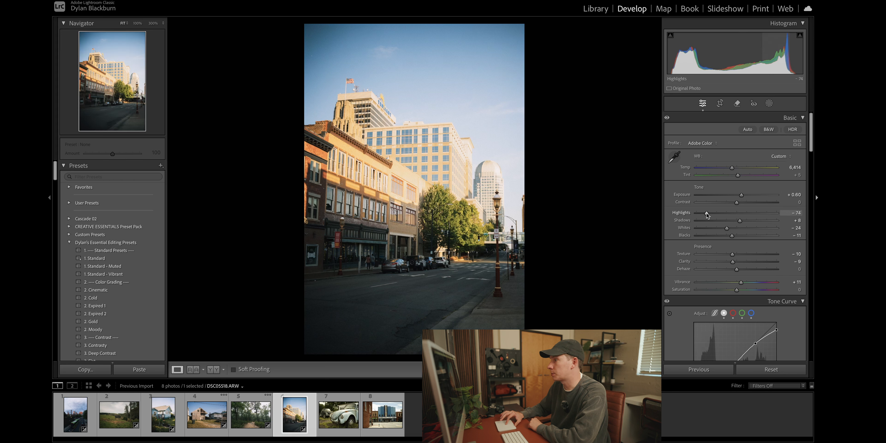
left_click_drag(763, 212, 695, 212)
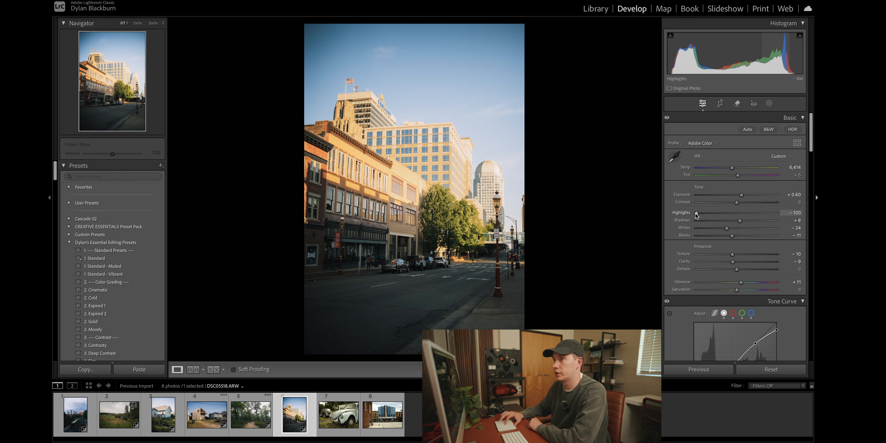
left_click(338, 415)
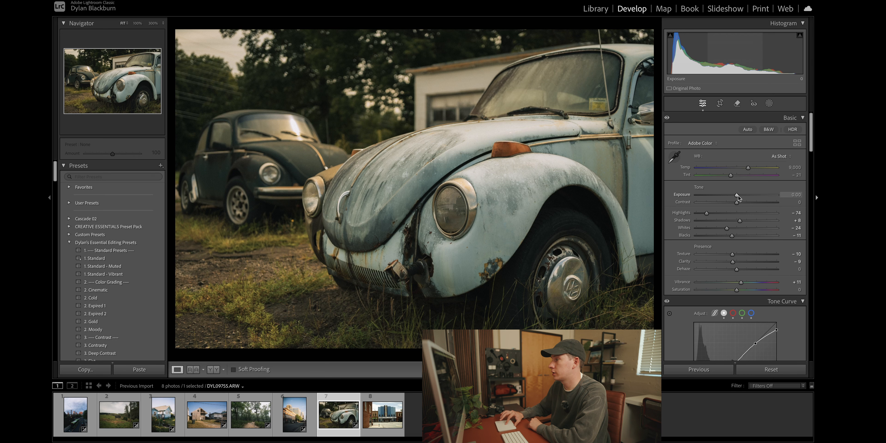
Step: Brighten the old car photo to +0.25 exposure, then auto-straighten the Reeves theatre photo in Crop
left_click_drag(738, 194, 745, 194)
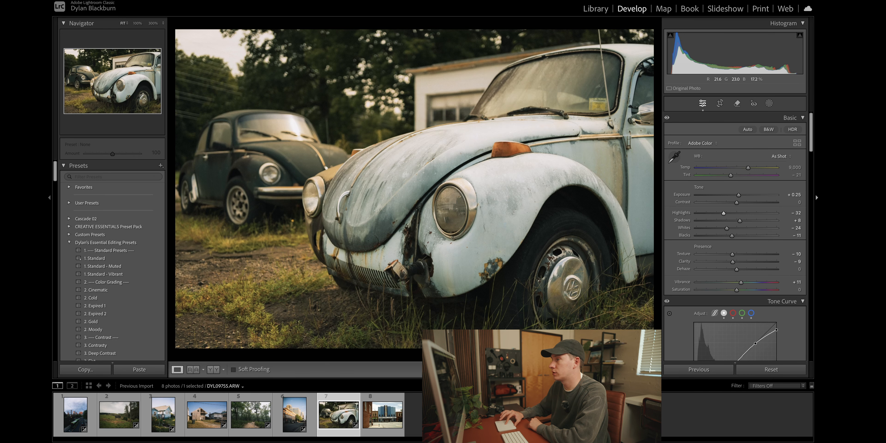
left_click(383, 415)
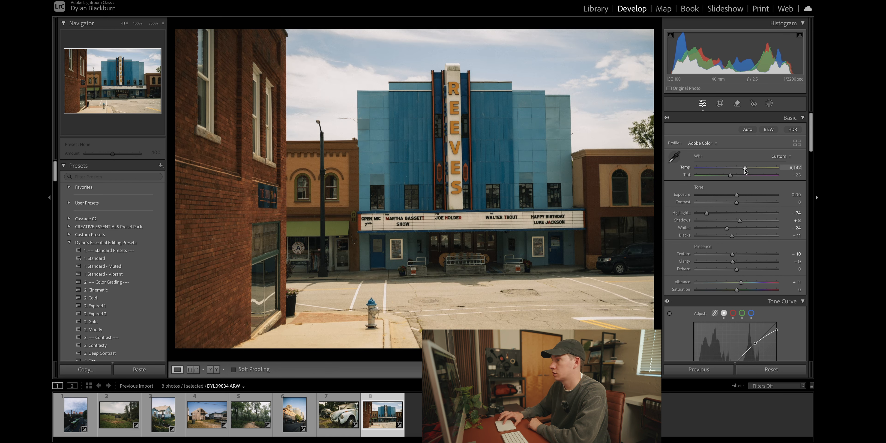
mouse_move(722, 107)
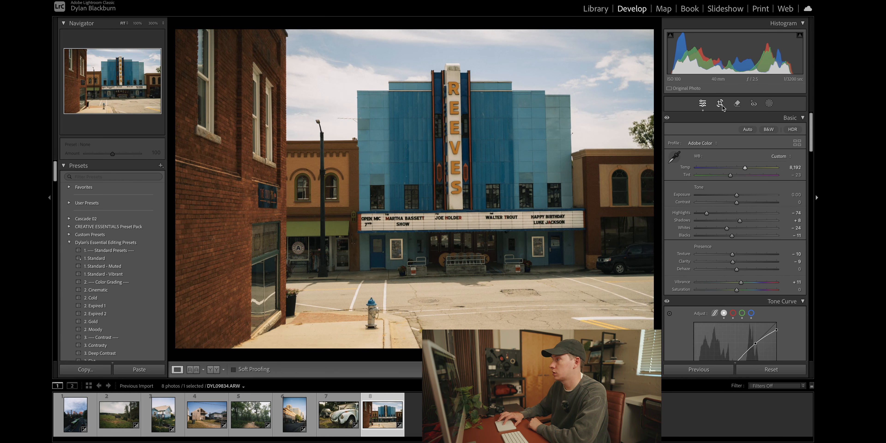
left_click(720, 103)
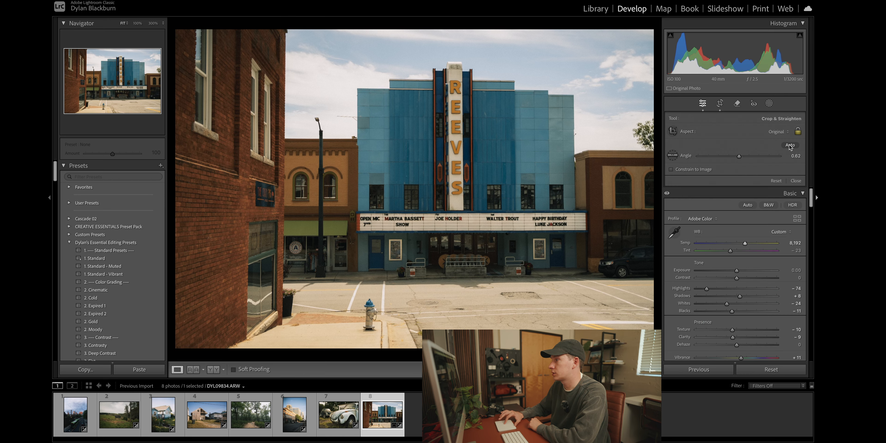
left_click(796, 180)
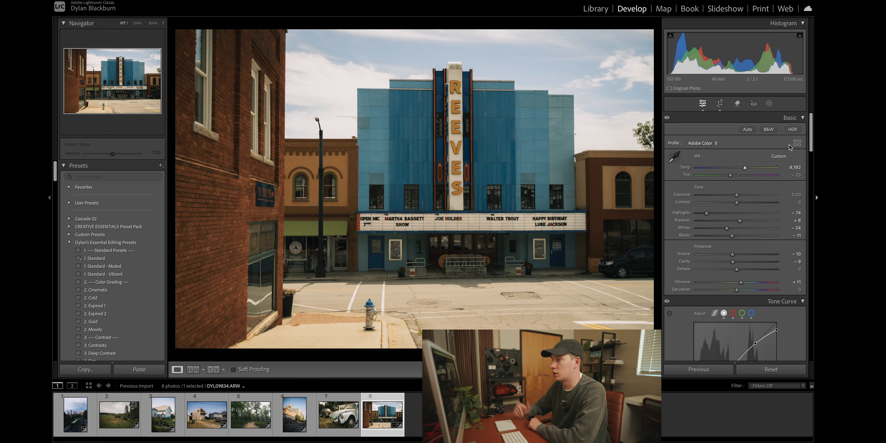